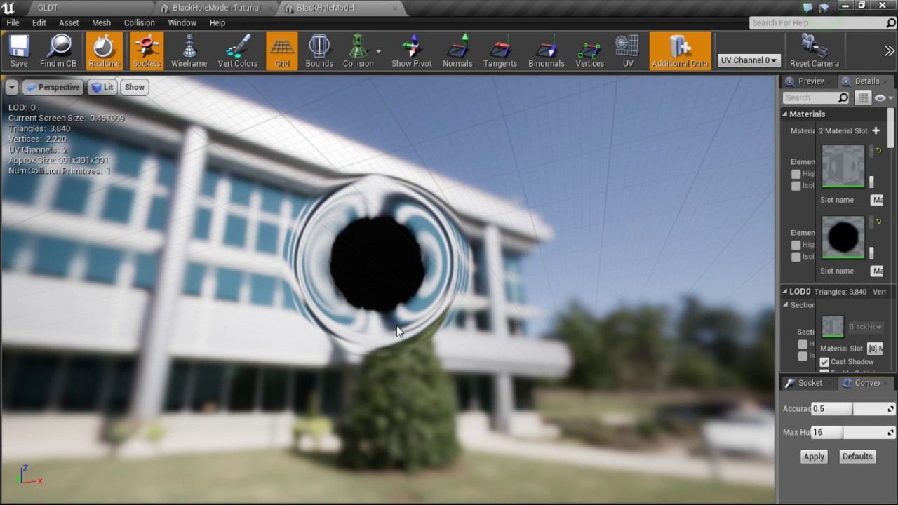
{"action": "mouse_move", "coordinate": [246, 244]}
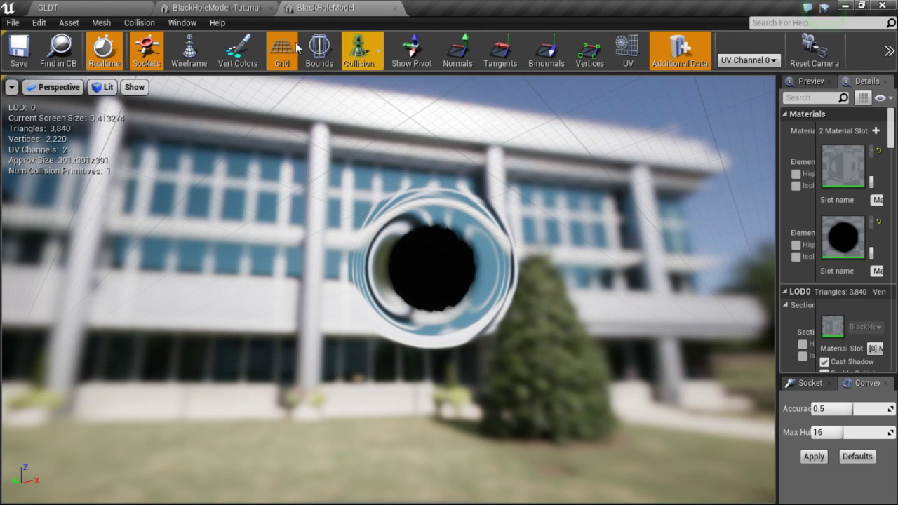
- Switch to the BlackHoleModel-Tutuirial mesh and close the finished BlackHoleModel editor
{"action": "left_click", "coordinate": [214, 8]}
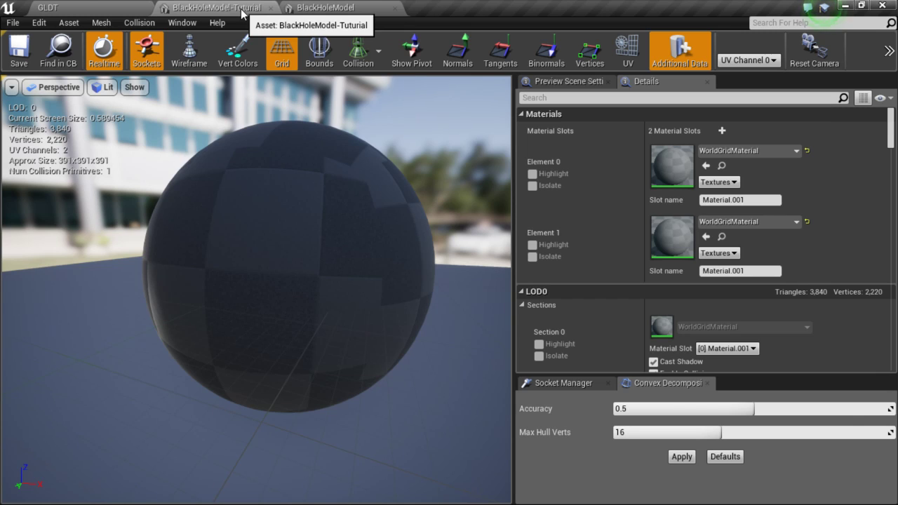
{"action": "mouse_move", "coordinate": [397, 8]}
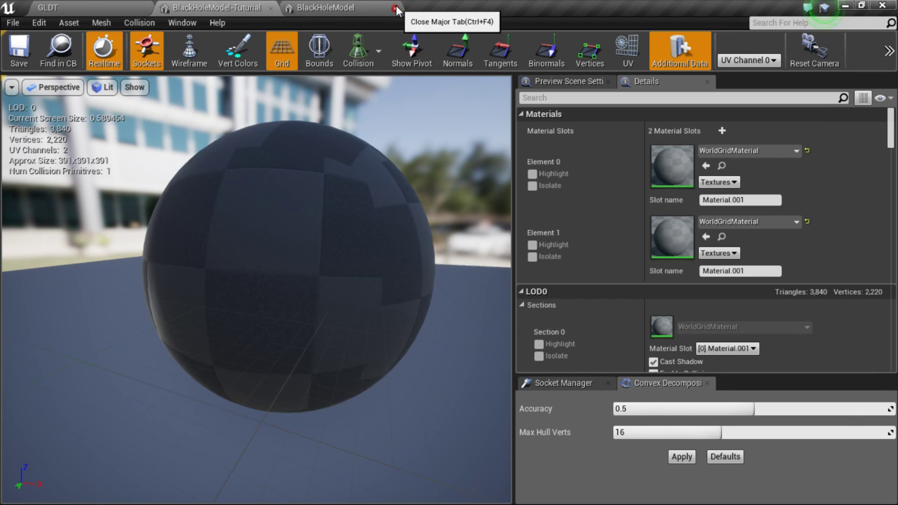
{"action": "left_click", "coordinate": [397, 9]}
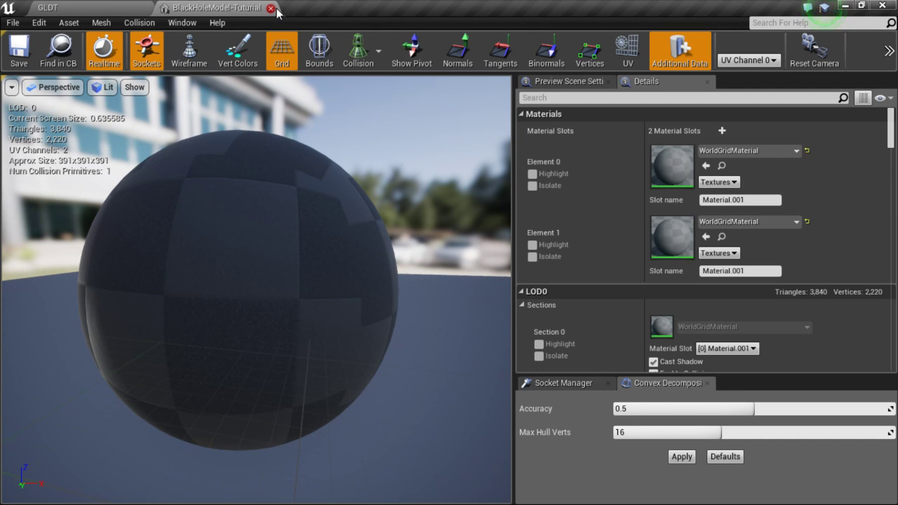
- Close the BlackHoleModel-Tutuirial mesh editor to return to the level
{"action": "left_click", "coordinate": [271, 8]}
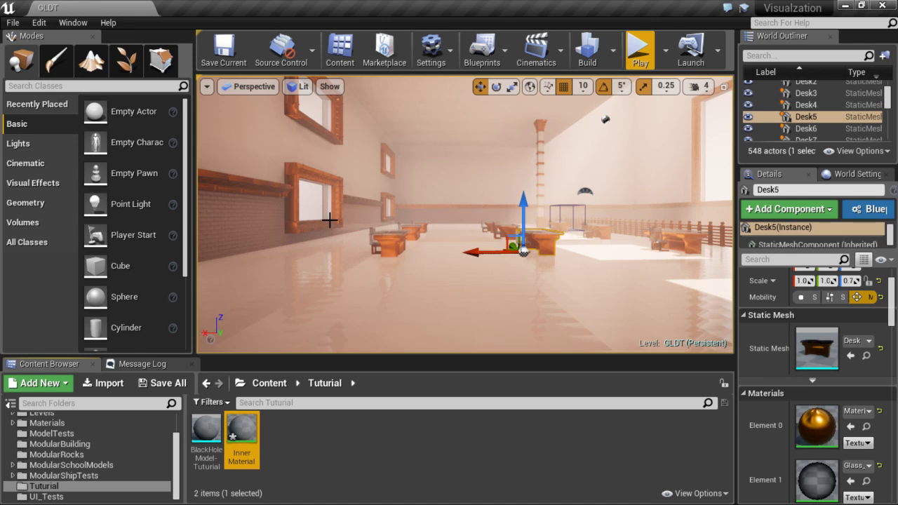
- Open Inner Material, add a Fresnel node, and center it in the graph
{"action": "double_click", "coordinate": [241, 431]}
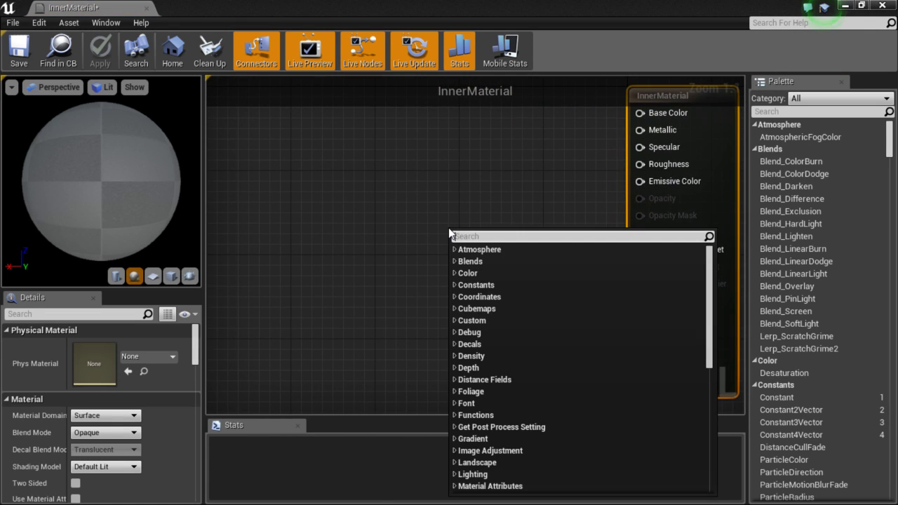
{"action": "type", "text": "fr"}
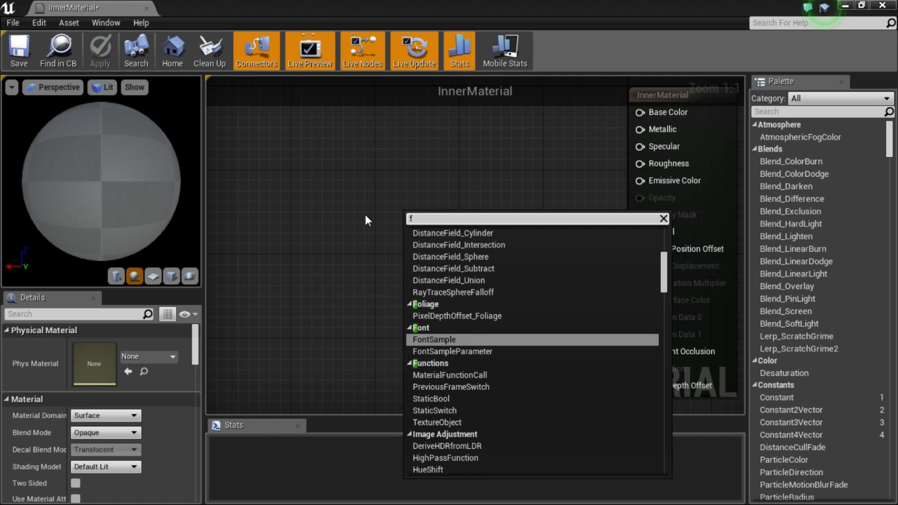
{"action": "type", "text": "Fresnel"}
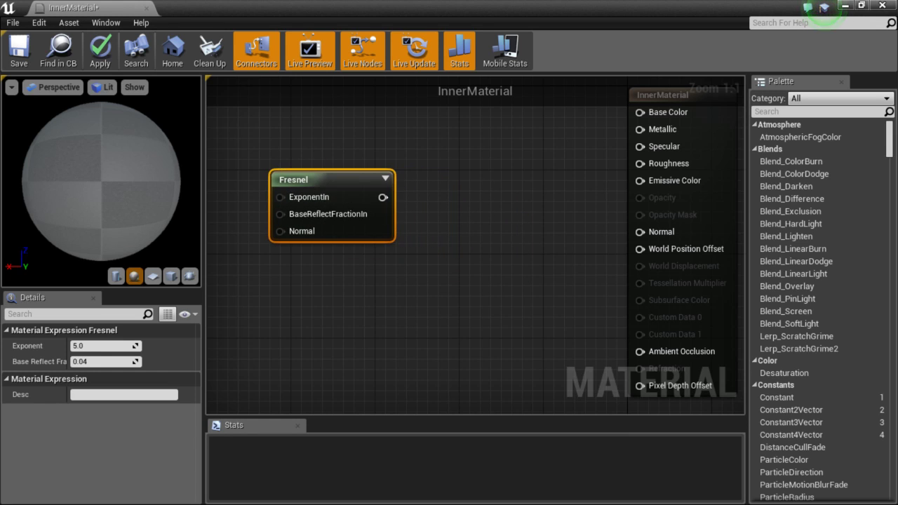
{"action": "left_click_drag", "start_coordinate": [294, 180], "coordinate": [325, 244]}
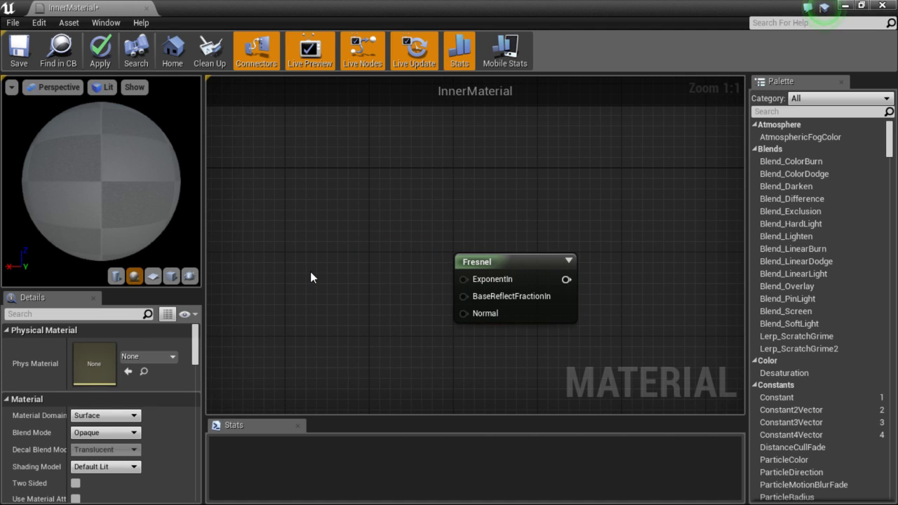
{"action": "mouse_move", "coordinate": [292, 270]}
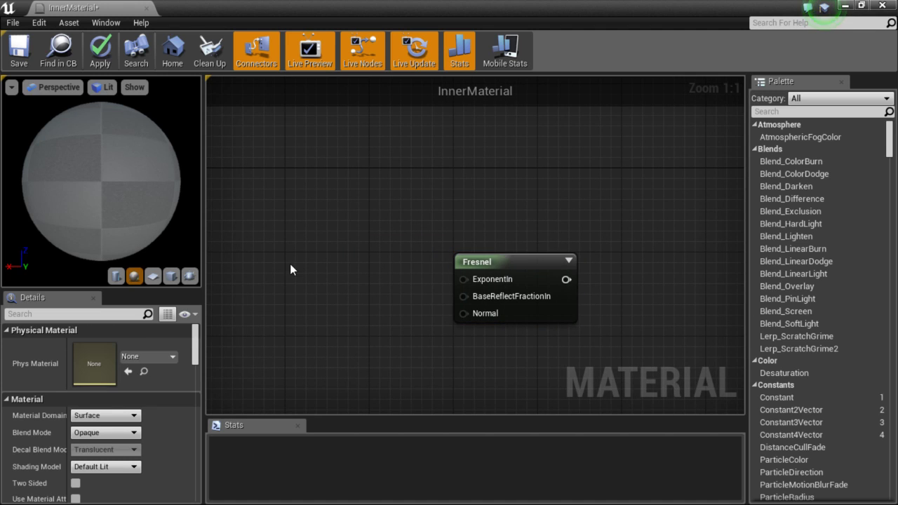
- Wire a Constant of 2.5 into the Fresnel node's ExponentIn input
{"action": "left_click", "coordinate": [293, 269]}
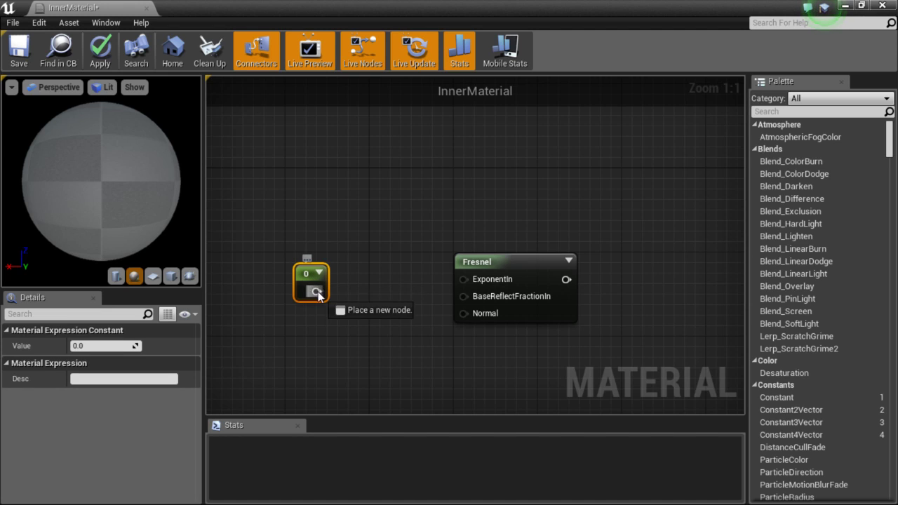
{"action": "left_click_drag", "start_coordinate": [318, 291], "coordinate": [463, 279]}
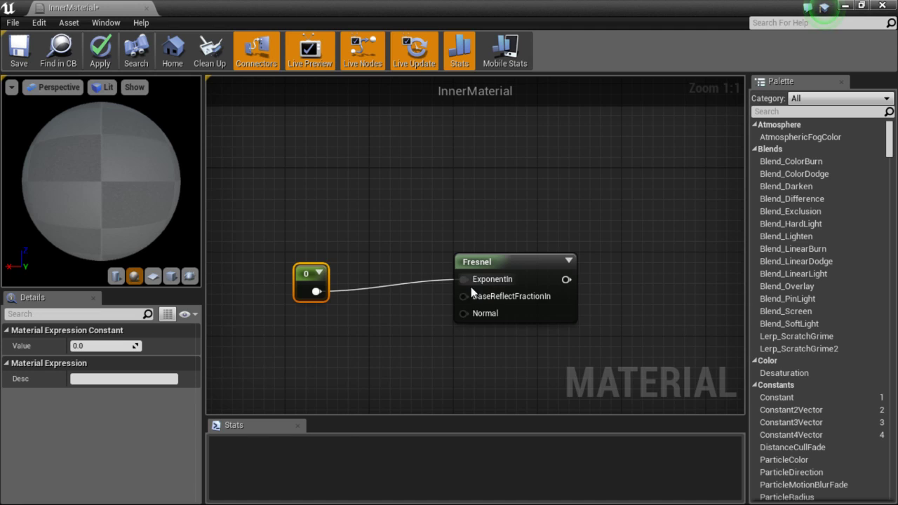
{"action": "left_click", "coordinate": [105, 345]}
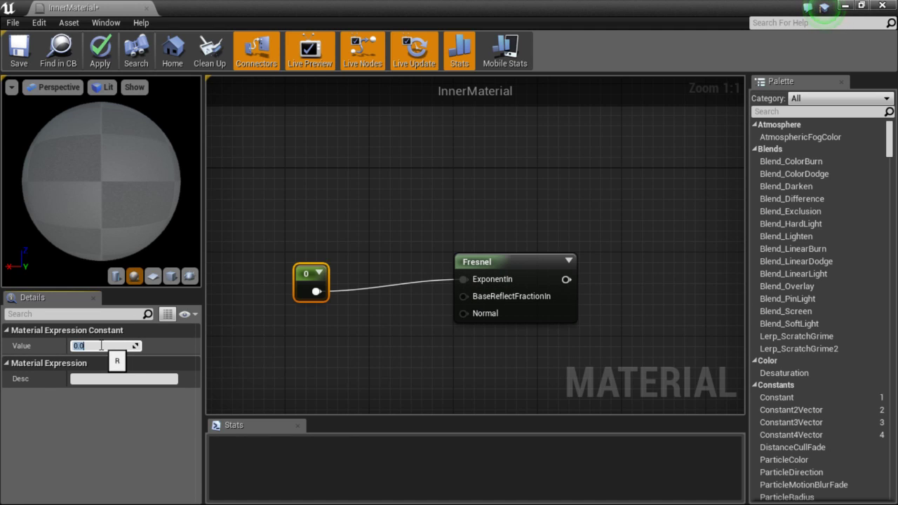
{"action": "type", "text": "2.5"}
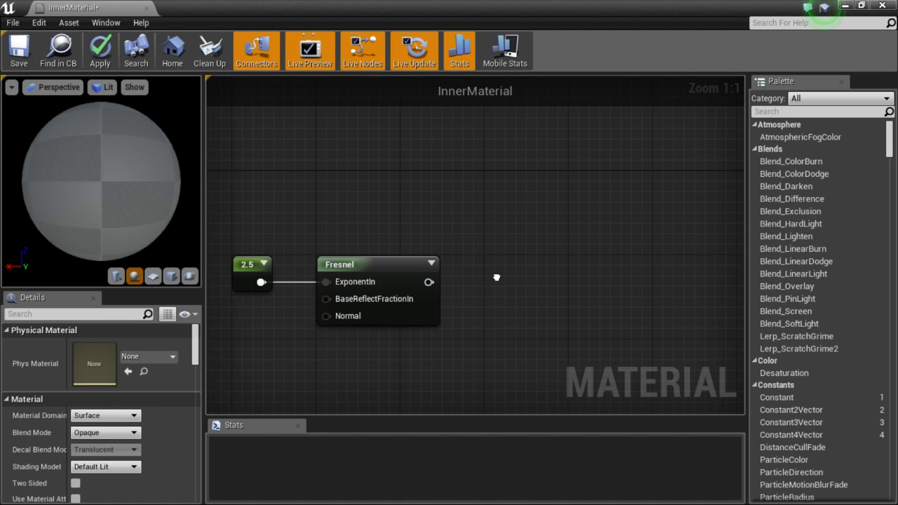
{"action": "left_click_drag", "start_coordinate": [429, 282], "coordinate": [463, 286]}
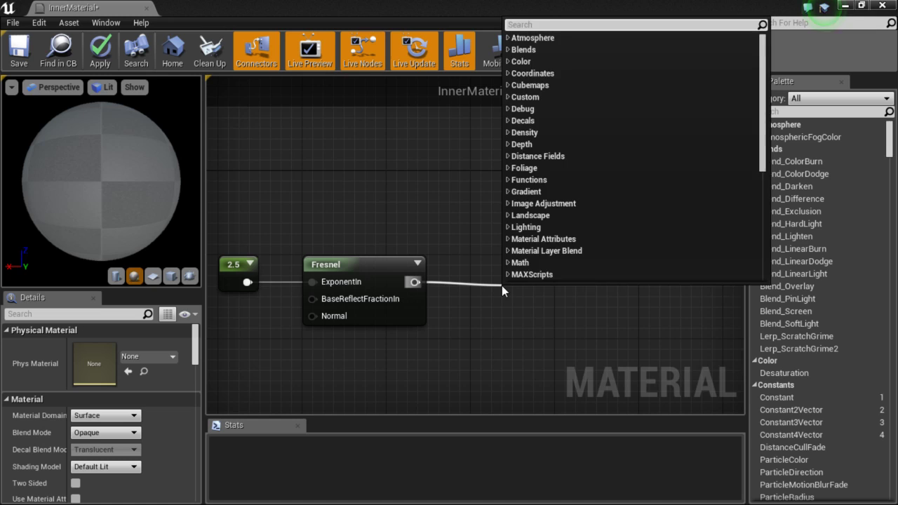
- Add a 1-x (OneMinus) node and connect the Fresnel output into it
{"action": "type", "text": "inver"}
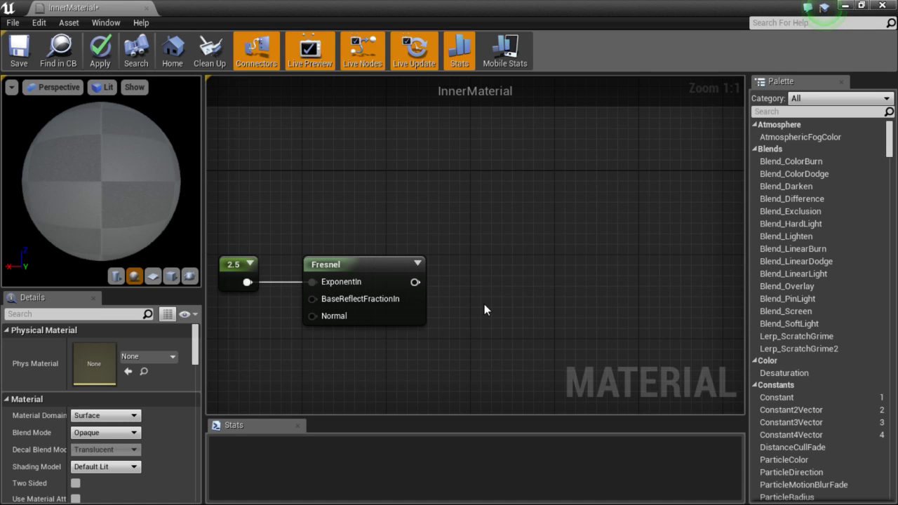
{"action": "mouse_move", "coordinate": [501, 300]}
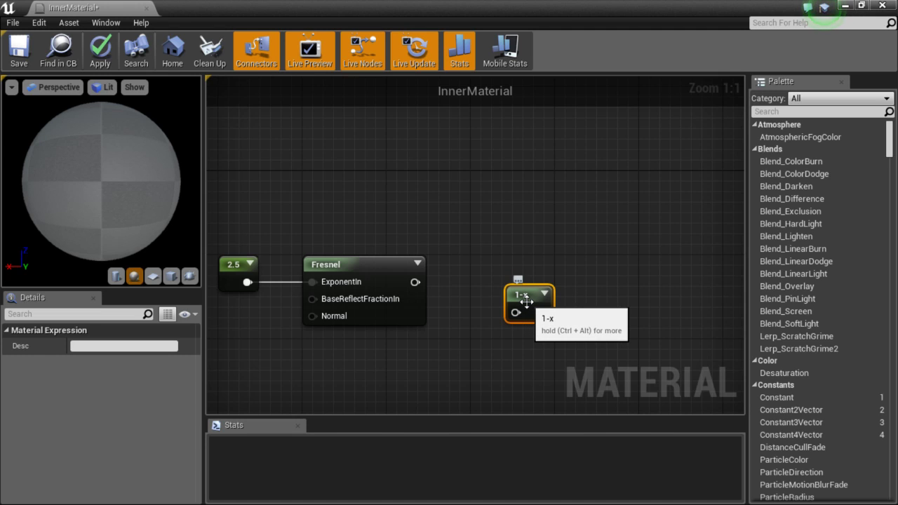
{"action": "left_click_drag", "start_coordinate": [530, 295], "coordinate": [484, 265]}
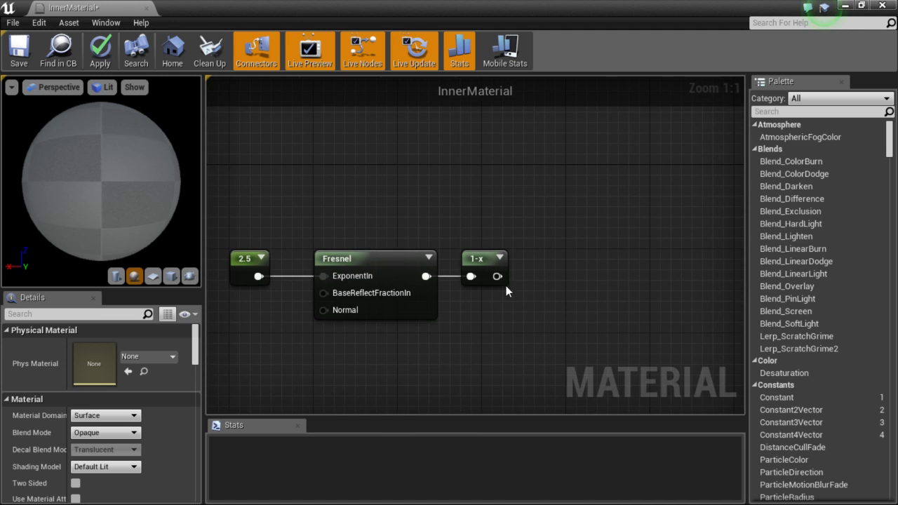
{"action": "mouse_move", "coordinate": [483, 262]}
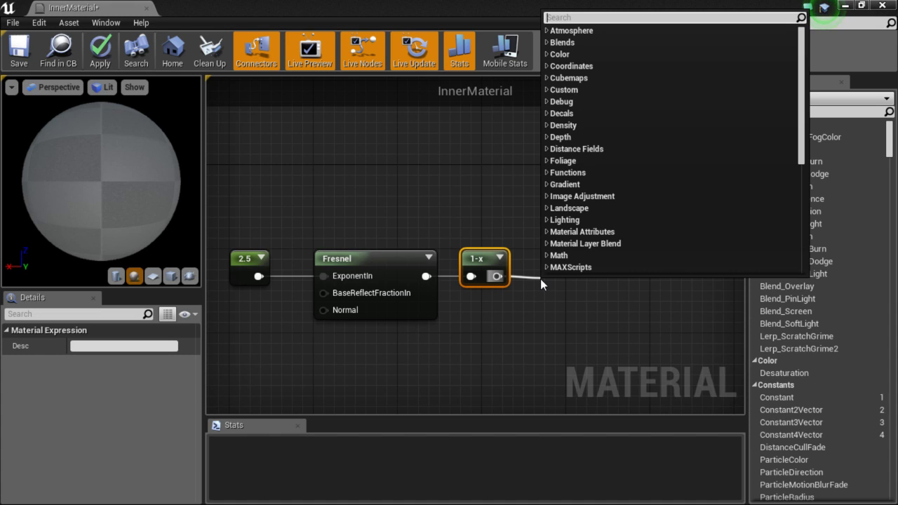
- Add a Power node with exponent 10 after the 1-x node and preview its result
{"action": "type", "text": "pow"}
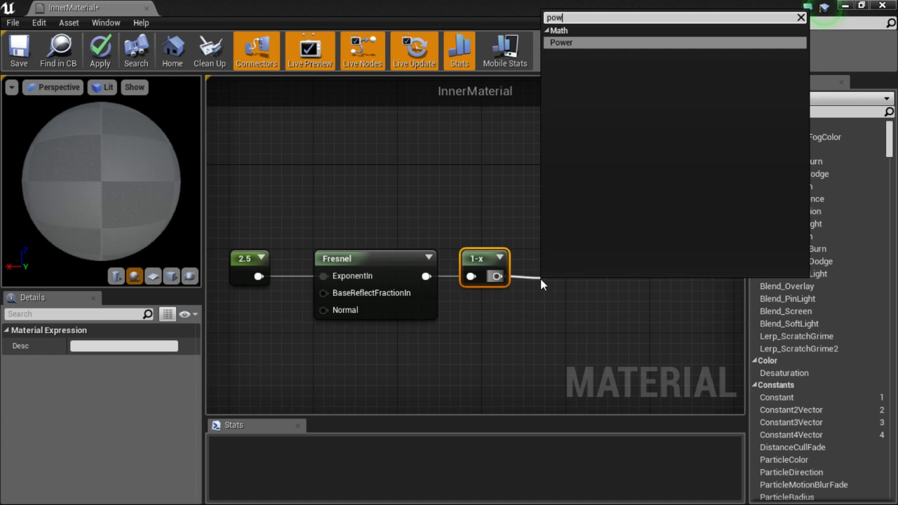
{"action": "left_click", "coordinate": [562, 43]}
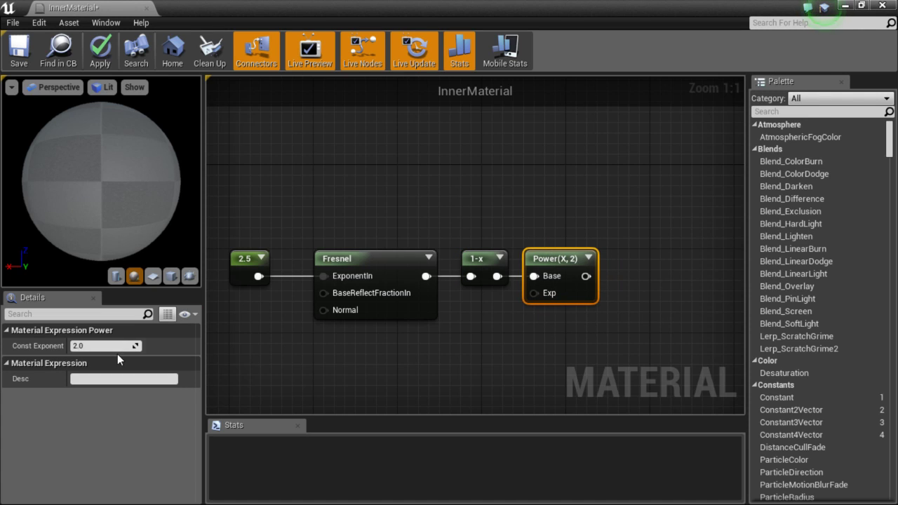
{"action": "type", "text": "10.0"}
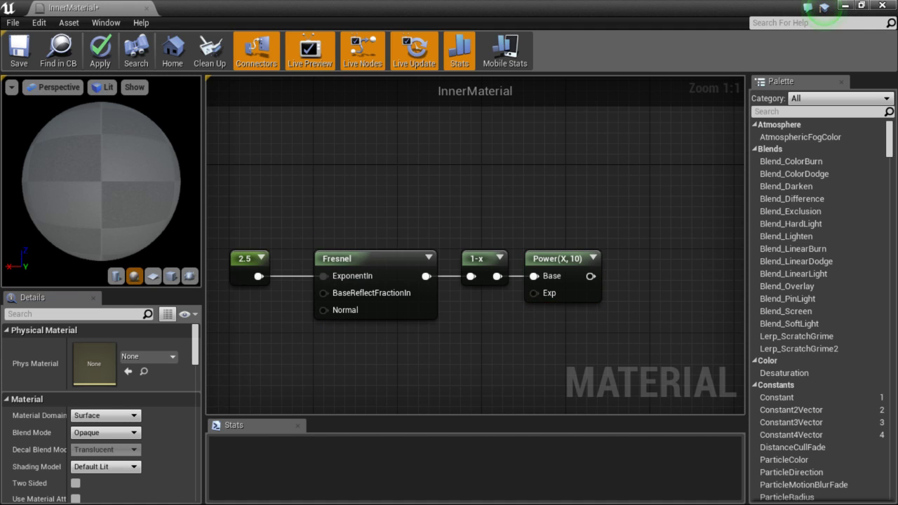
{"action": "left_click", "coordinate": [482, 268]}
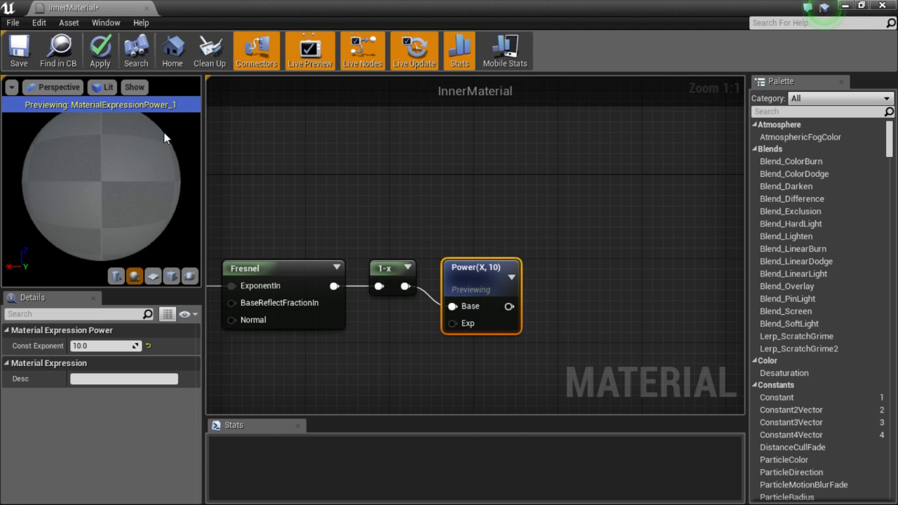
{"action": "mouse_move", "coordinate": [95, 166]}
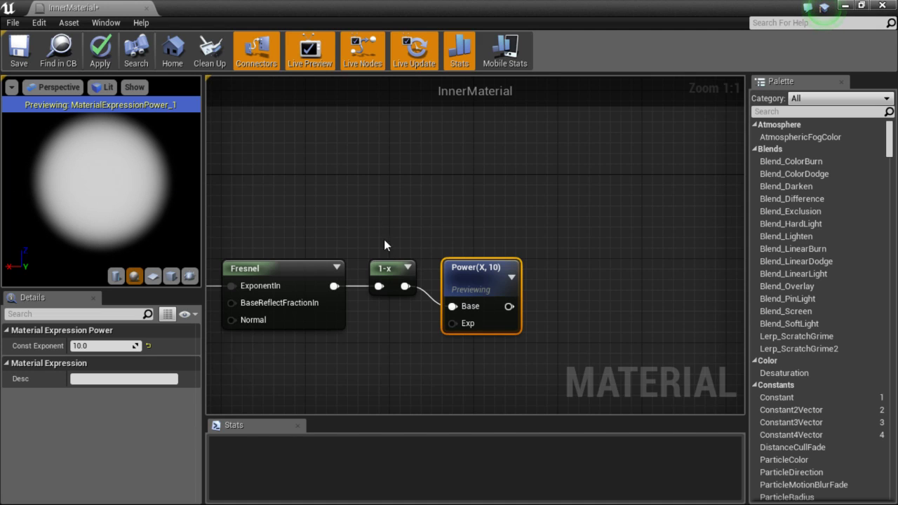
{"action": "mouse_move", "coordinate": [299, 273]}
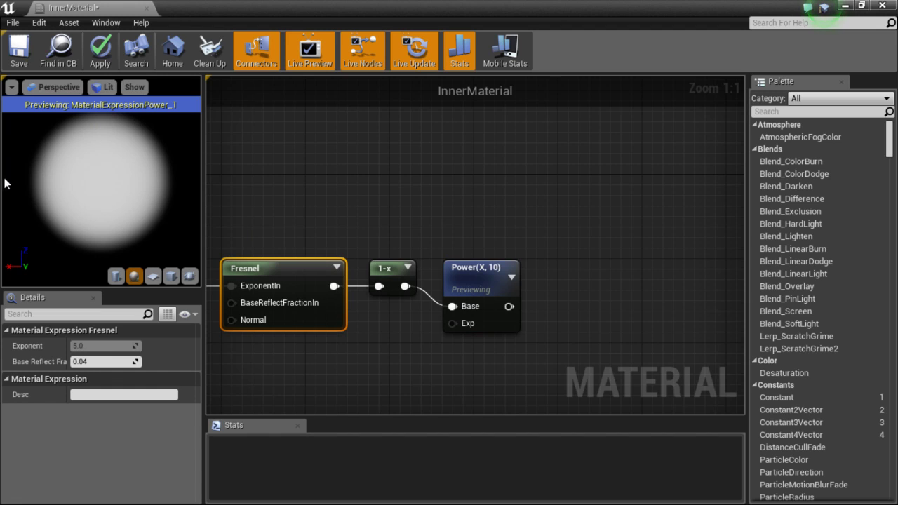
{"action": "mouse_move", "coordinate": [477, 237]}
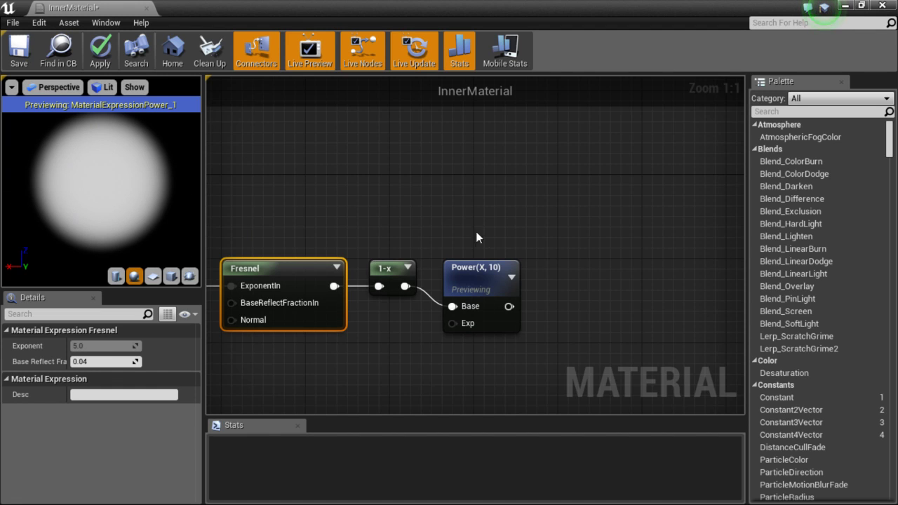
{"action": "left_click", "coordinate": [480, 267]}
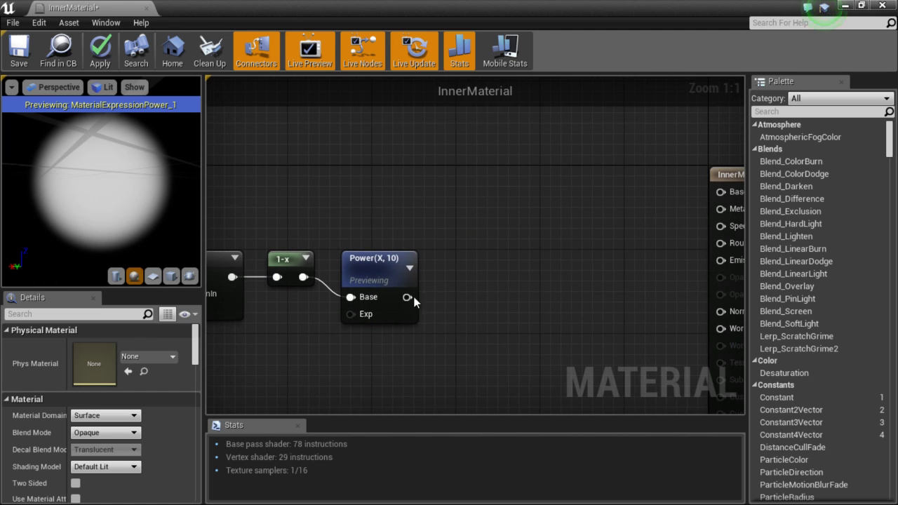
{"action": "left_click", "coordinate": [379, 258]}
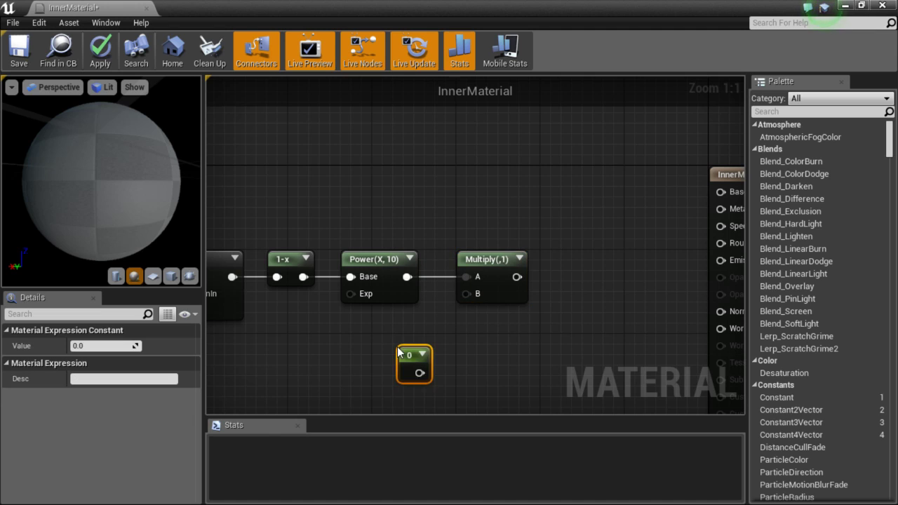
- Set the new constant to 2 and feed it into the Multiply node's B input
{"action": "left_click", "coordinate": [106, 346]}
{"action": "type", "text": "2"}
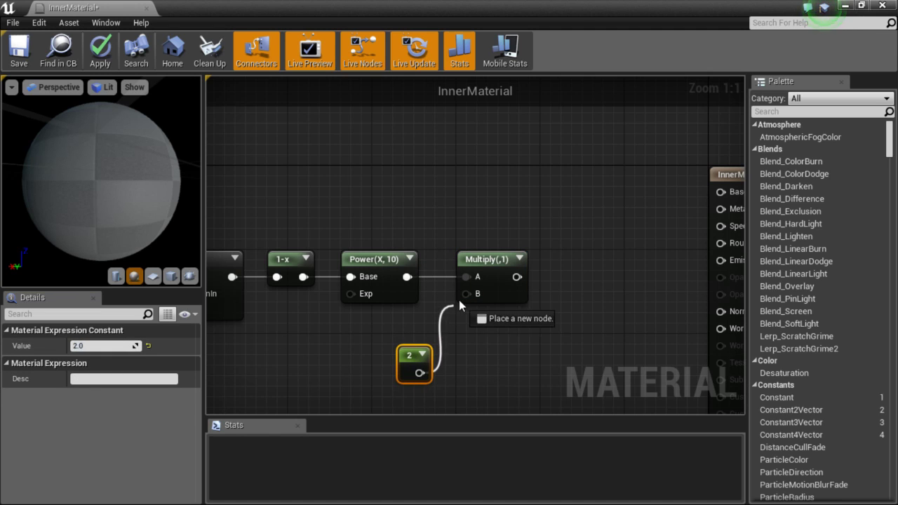
{"action": "left_click_drag", "start_coordinate": [414, 362], "coordinate": [399, 330]}
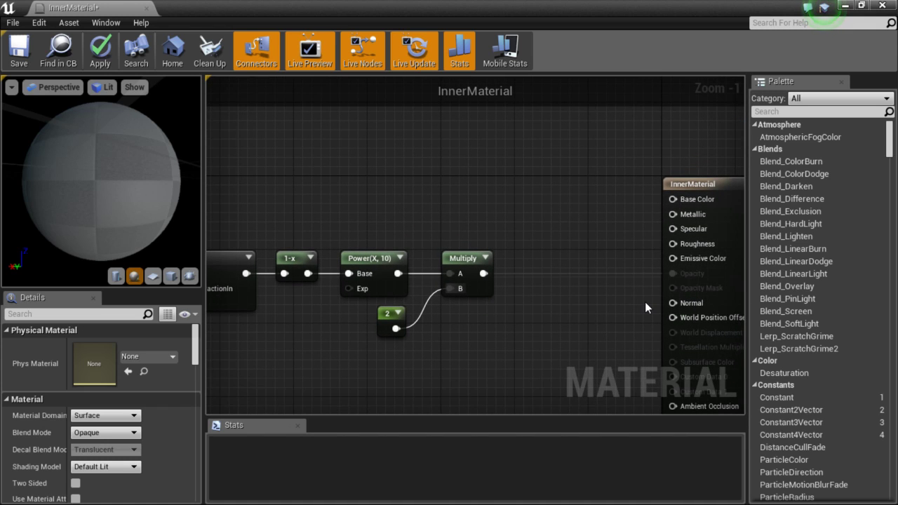
{"action": "mouse_move", "coordinate": [461, 359]}
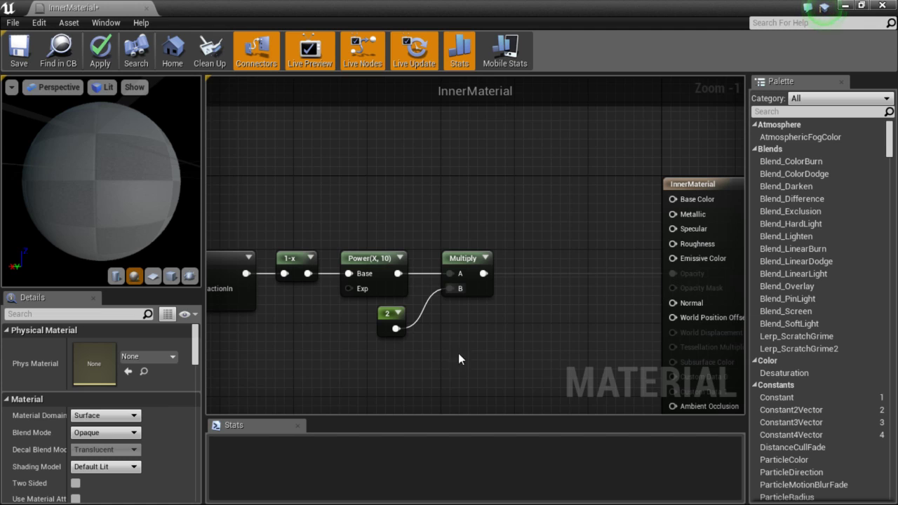
{"action": "left_click", "coordinate": [105, 432]}
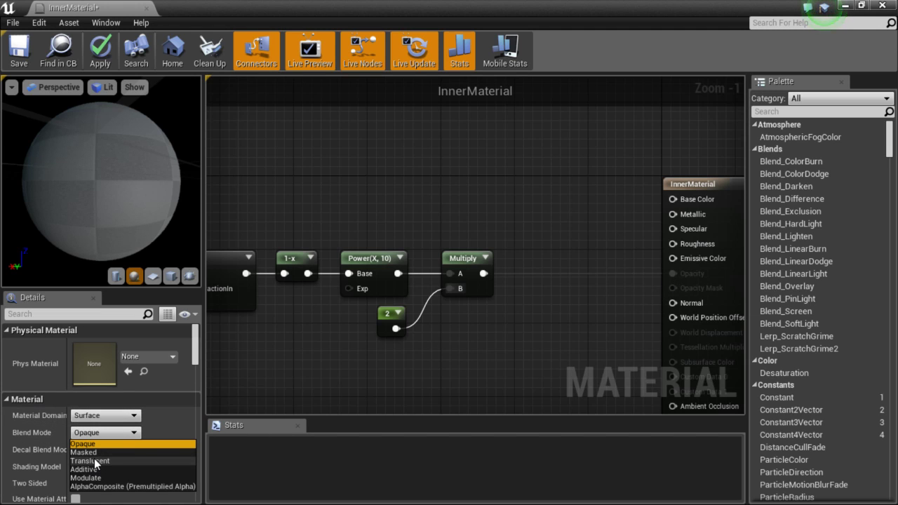
- Set Blend Mode to Translucent and Shading Model to Unlit, with Multiply driving Opacity
{"action": "left_click", "coordinate": [90, 461]}
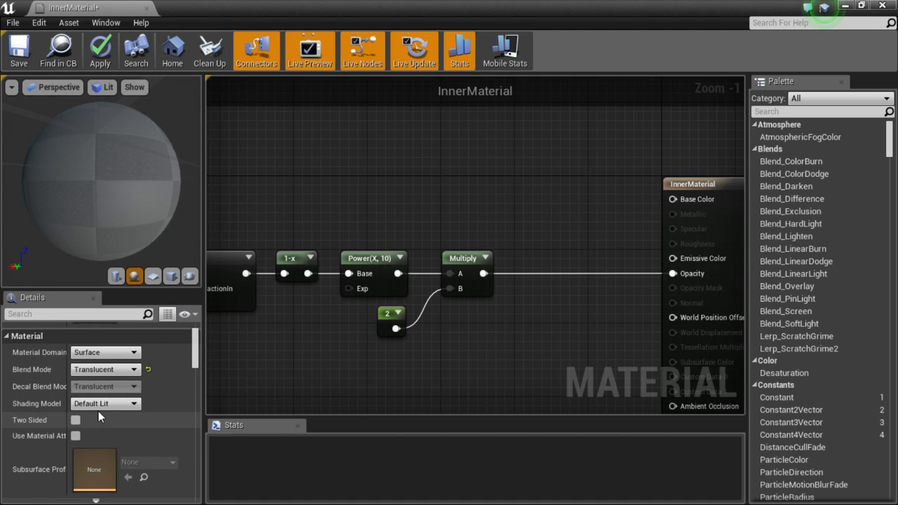
{"action": "left_click", "coordinate": [105, 403]}
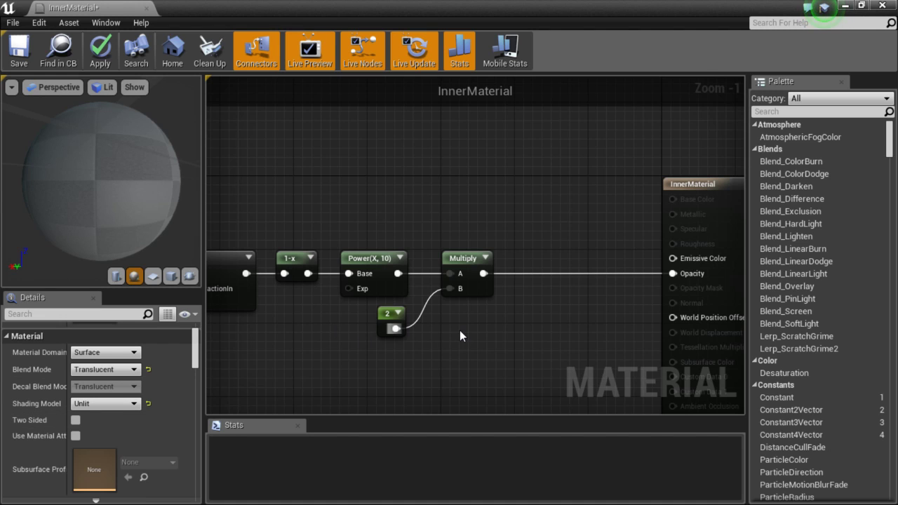
{"action": "scroll", "scroll_direction": "down", "scroll_amount": 3}
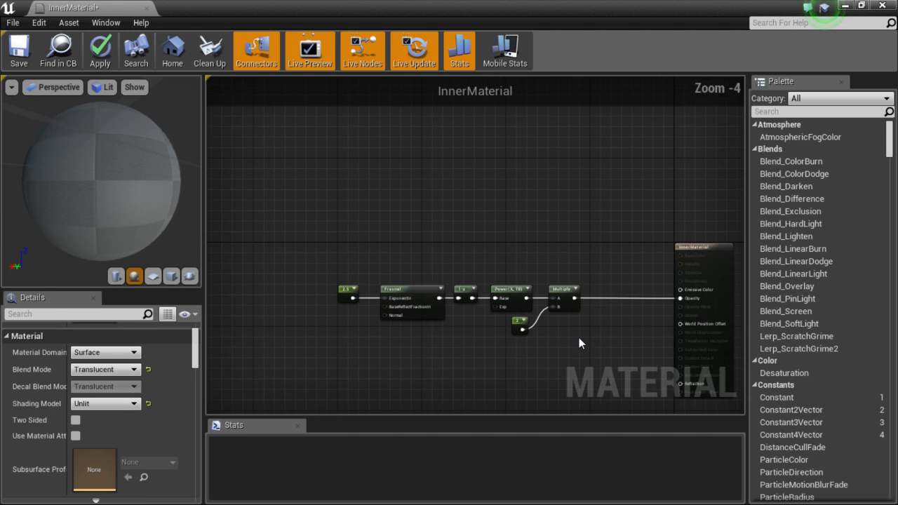
- Refresh the preview to show InnerMaterial as a dark, rim-faded sphere
{"action": "left_click", "coordinate": [411, 289]}
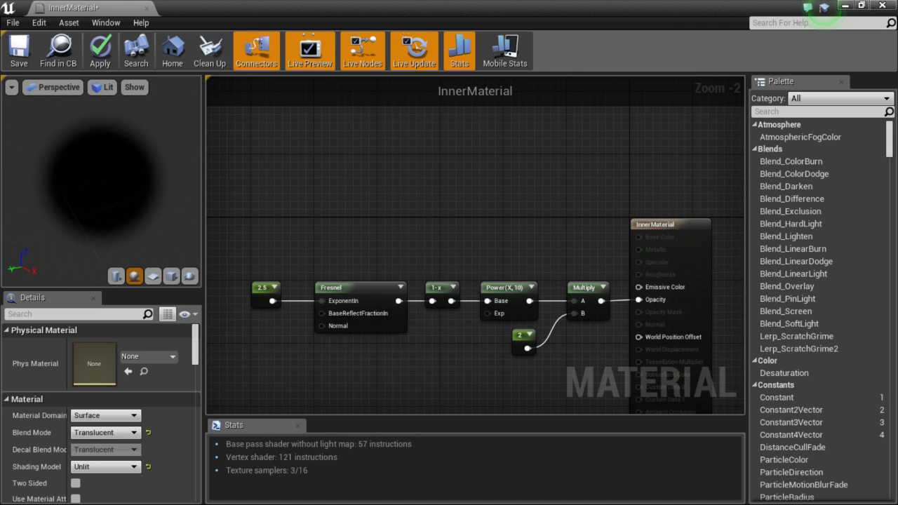
{"action": "mouse_move", "coordinate": [56, 193]}
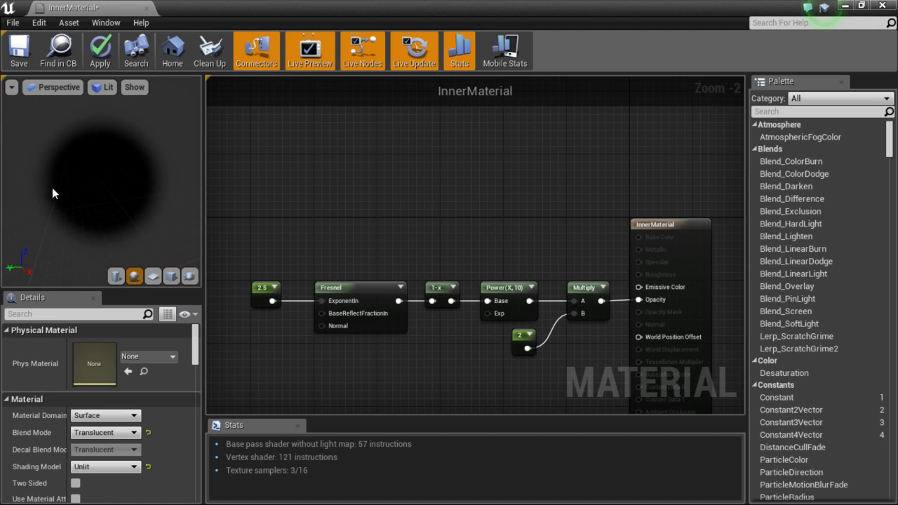
{"action": "mouse_move", "coordinate": [155, 139]}
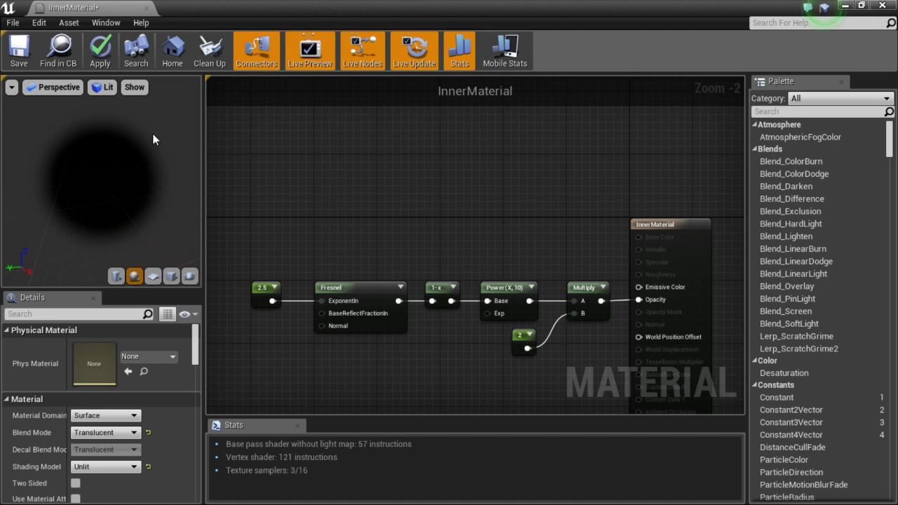
{"action": "mouse_move", "coordinate": [84, 122]}
{"action": "type", "text": "texture sam"}
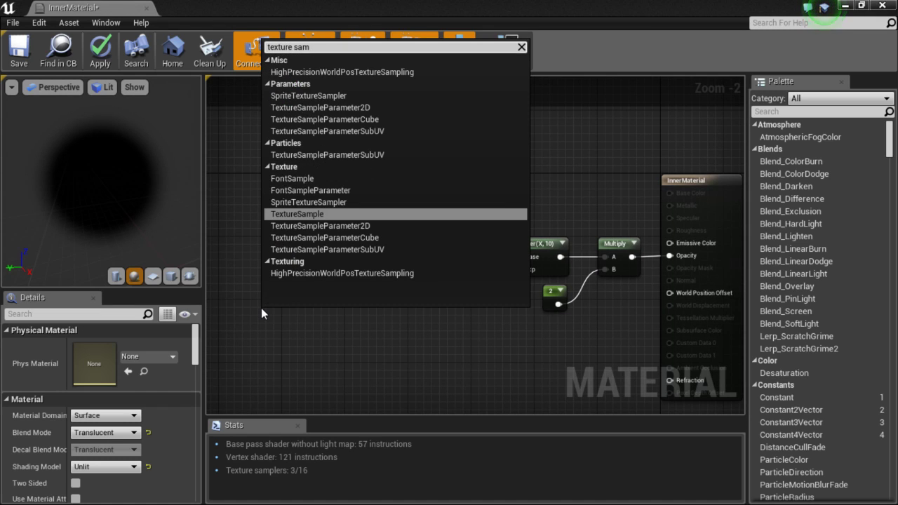
- Run the BlackHole normal map through FlattenNormal with flatness 0.876 into Fresnel's Normal
{"action": "left_click", "coordinate": [296, 214]}
{"action": "type", "text": "fla"}
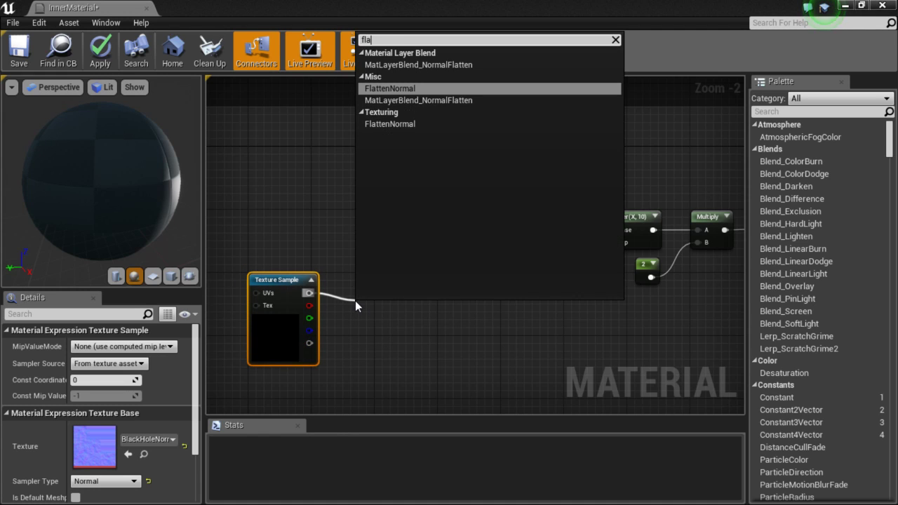
{"action": "left_click", "coordinate": [390, 88]}
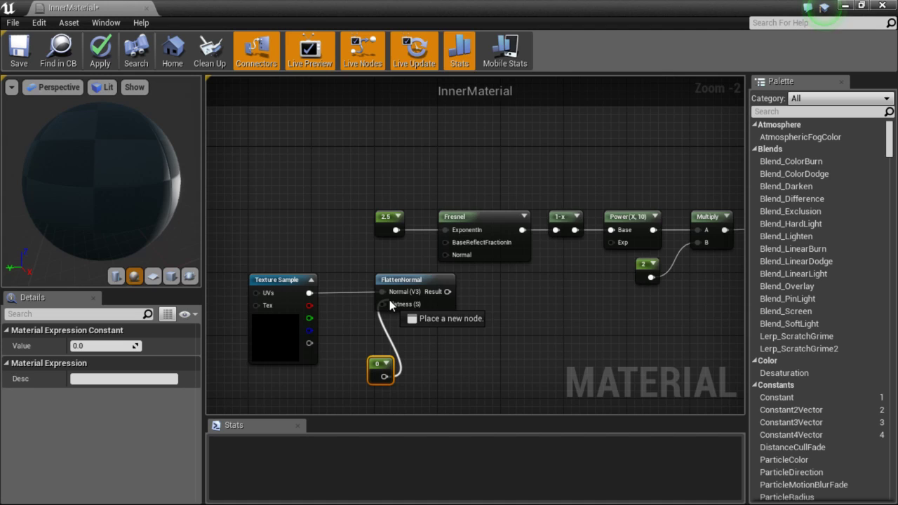
{"action": "left_click", "coordinate": [401, 279]}
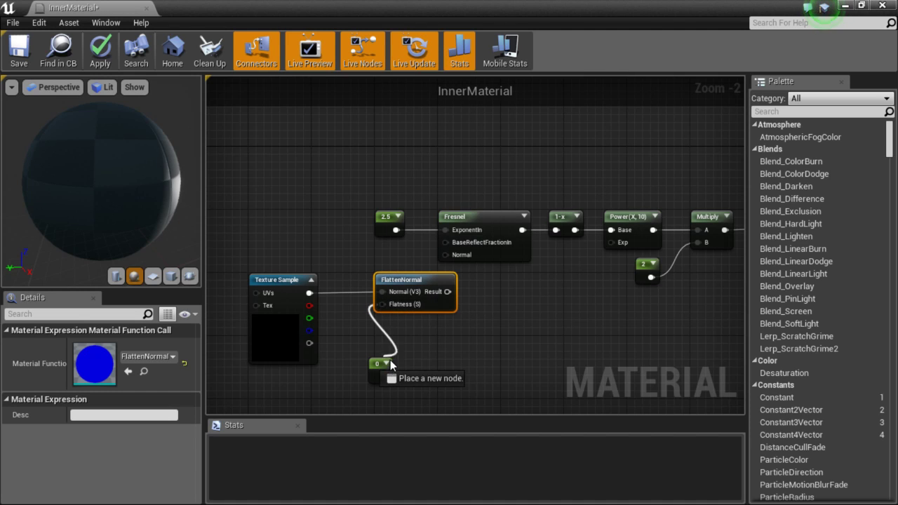
{"action": "left_click", "coordinate": [377, 364]}
{"action": "type", "text": ".8"}
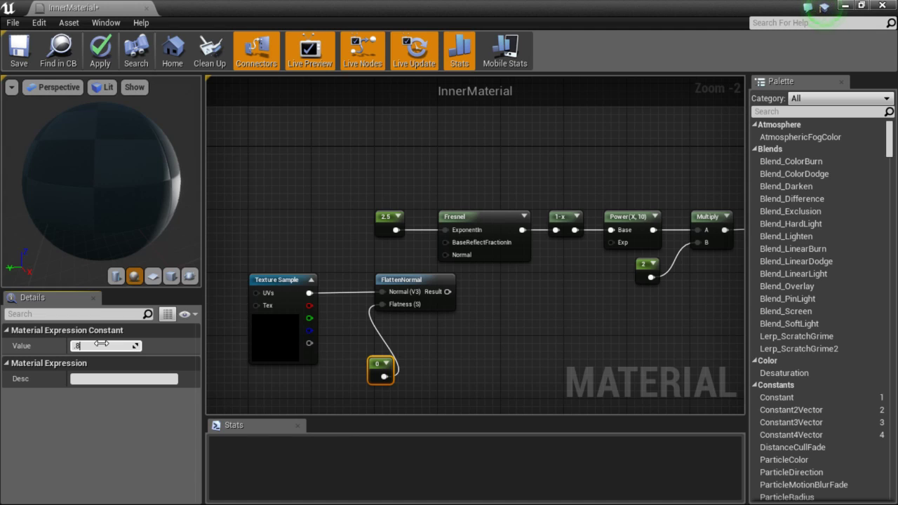
{"action": "type", "text": "0.876"}
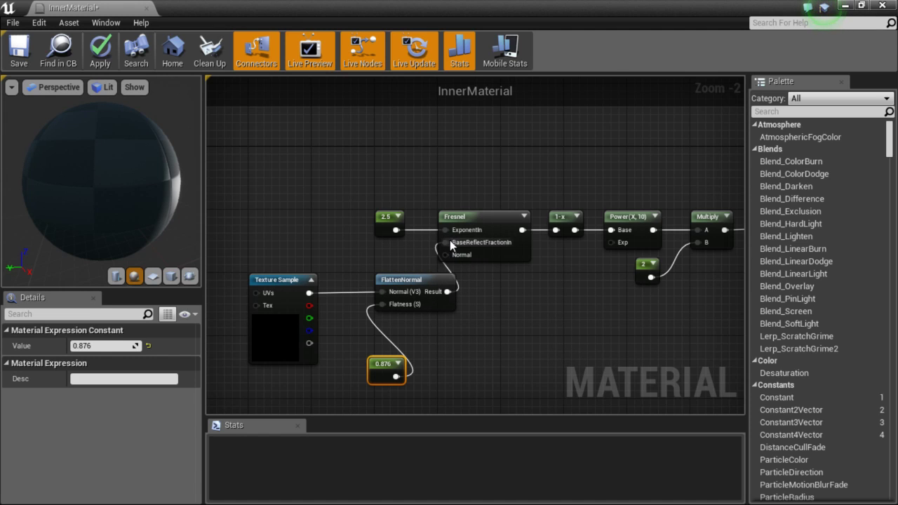
{"action": "left_click", "coordinate": [401, 280]}
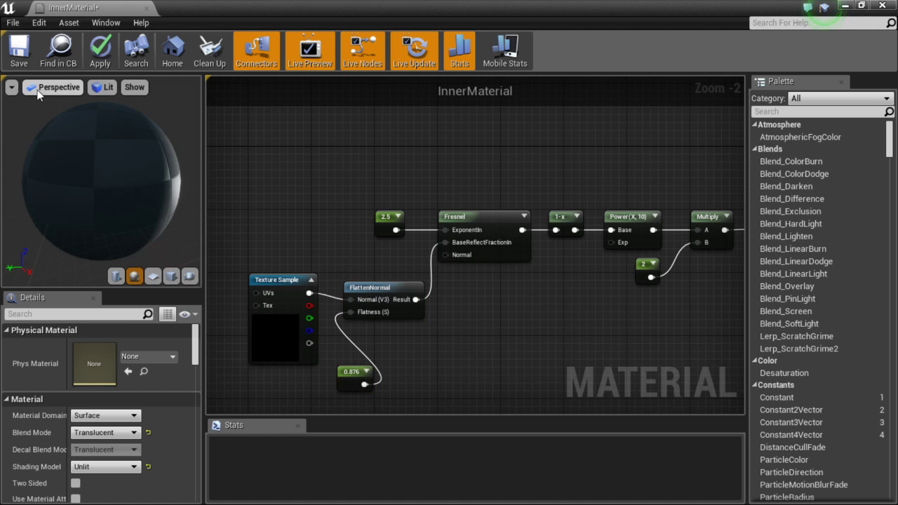
- Apply InnerMaterial's edits so its shaders recompile
{"action": "left_click", "coordinate": [12, 87]}
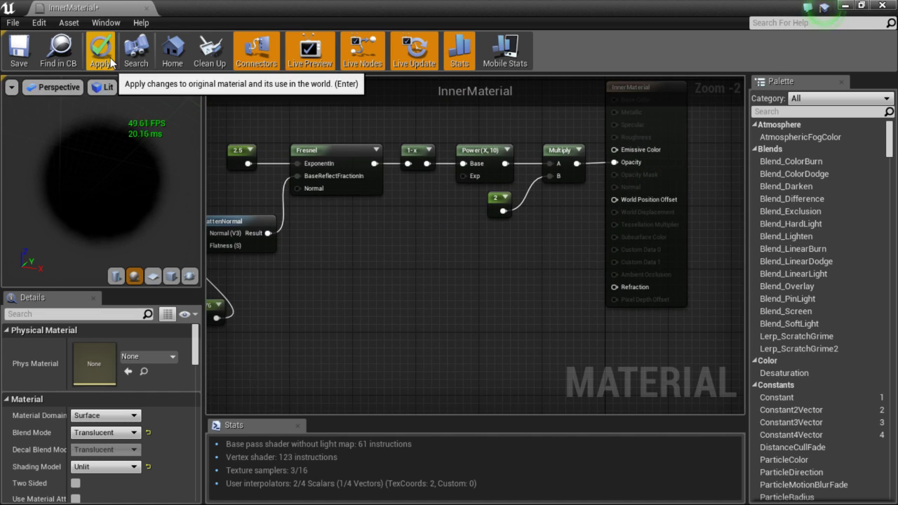
{"action": "left_click", "coordinate": [99, 50]}
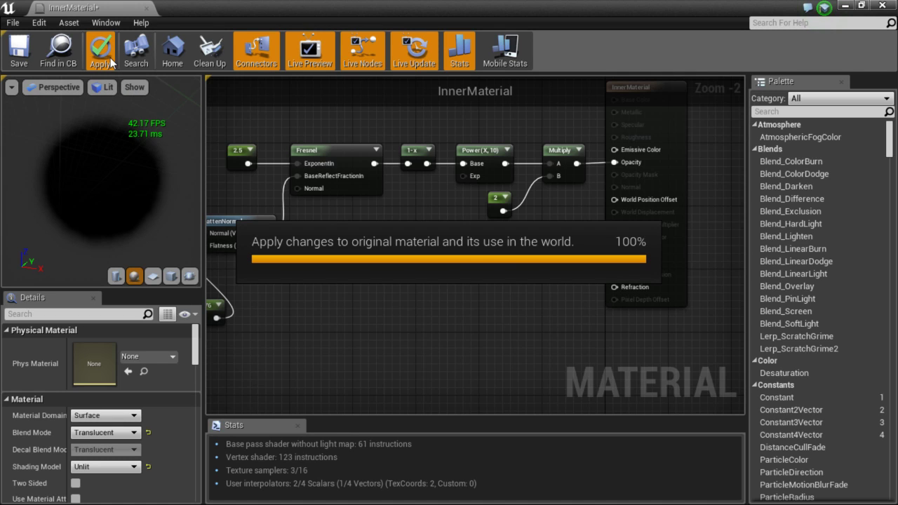
{"action": "left_click", "coordinate": [100, 50]}
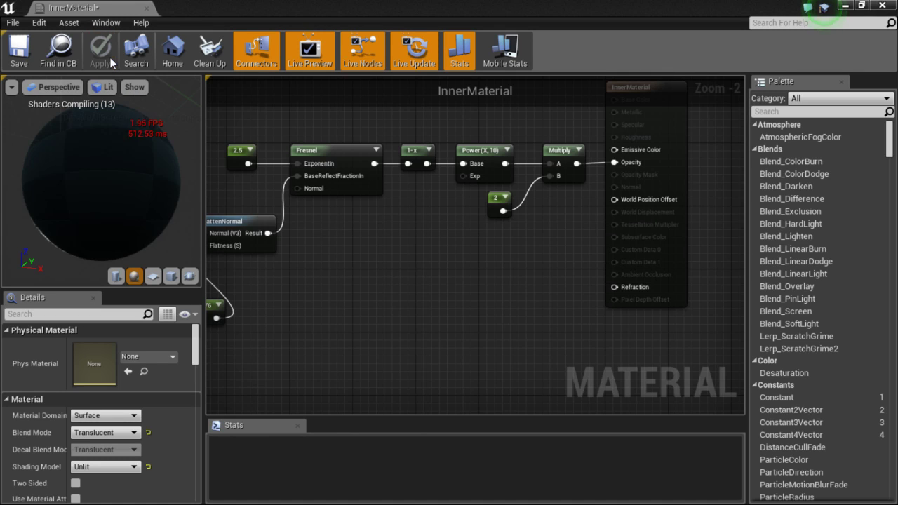
{"action": "mouse_move", "coordinate": [147, 12]}
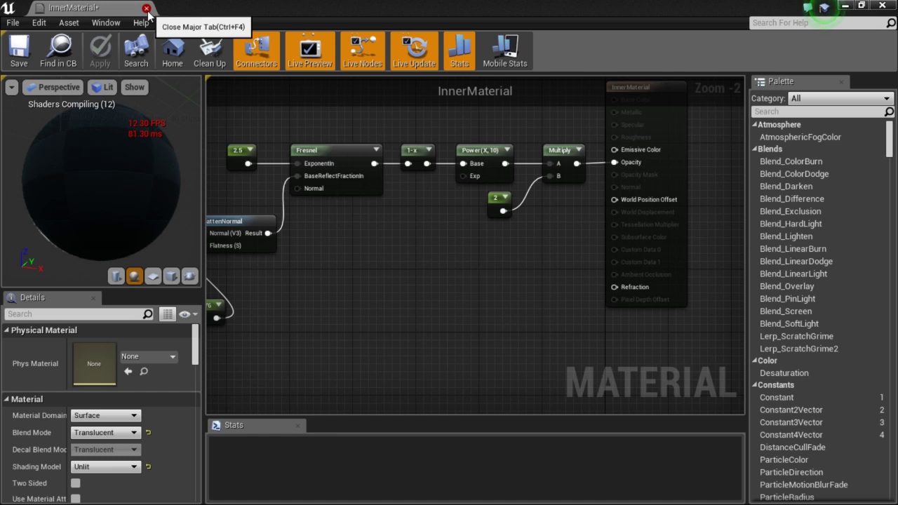
- Close InnerMaterial and open the OuterMaterial copy for editing
{"action": "left_click", "coordinate": [146, 8]}
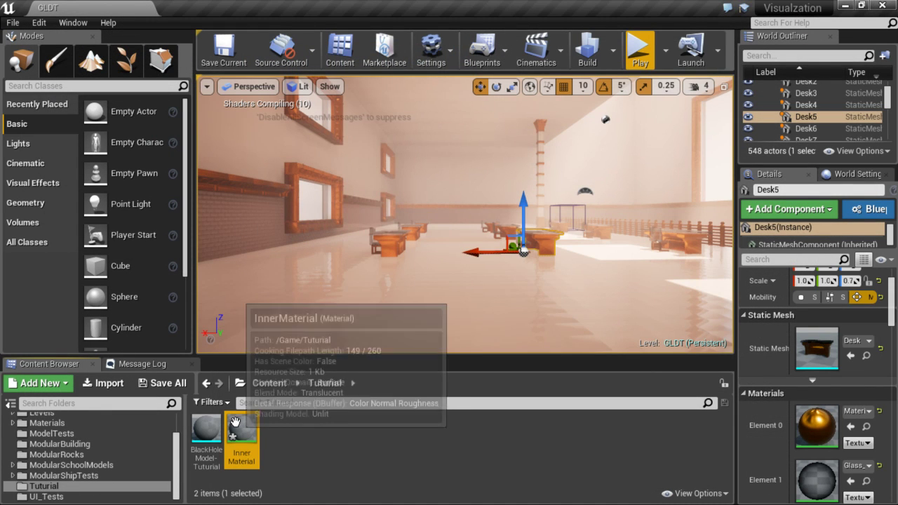
{"action": "right_click", "coordinate": [242, 431]}
{"action": "type", "text": "OuterMaterial"}
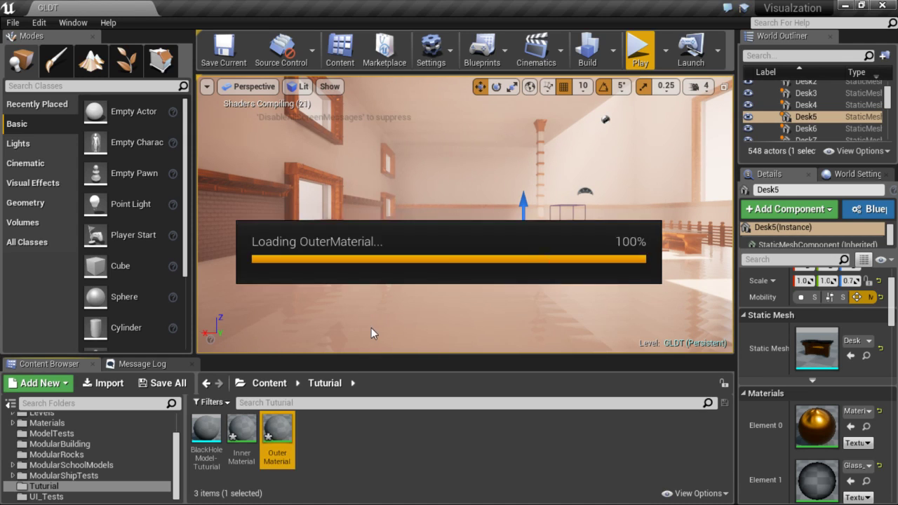
{"action": "double_click", "coordinate": [277, 433]}
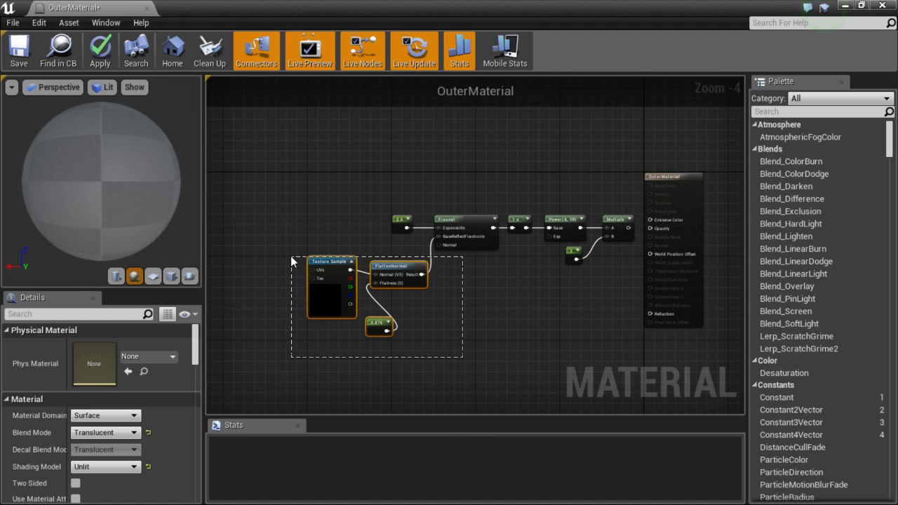
- Delete the Texture Sample, FlattenNormal and constant nodes, then place a Lerp node
{"action": "left_click", "coordinate": [331, 262]}
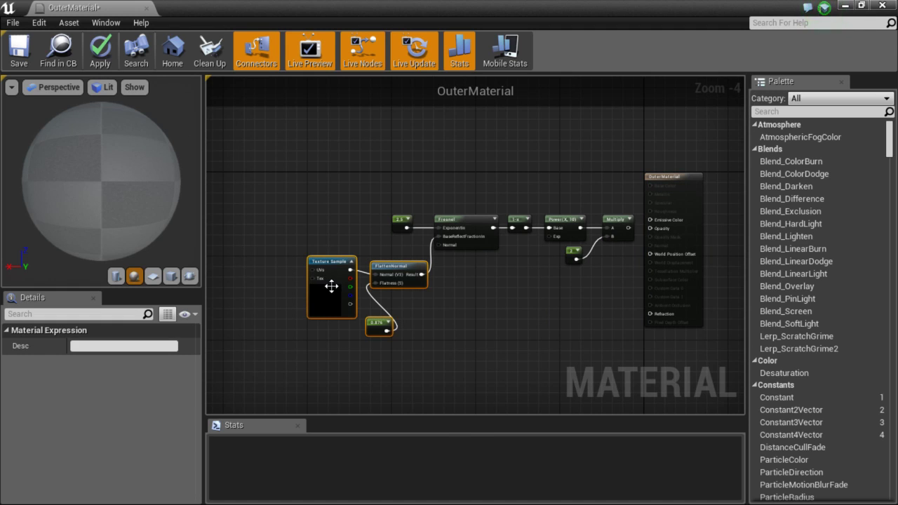
{"action": "left_click", "coordinate": [463, 311]}
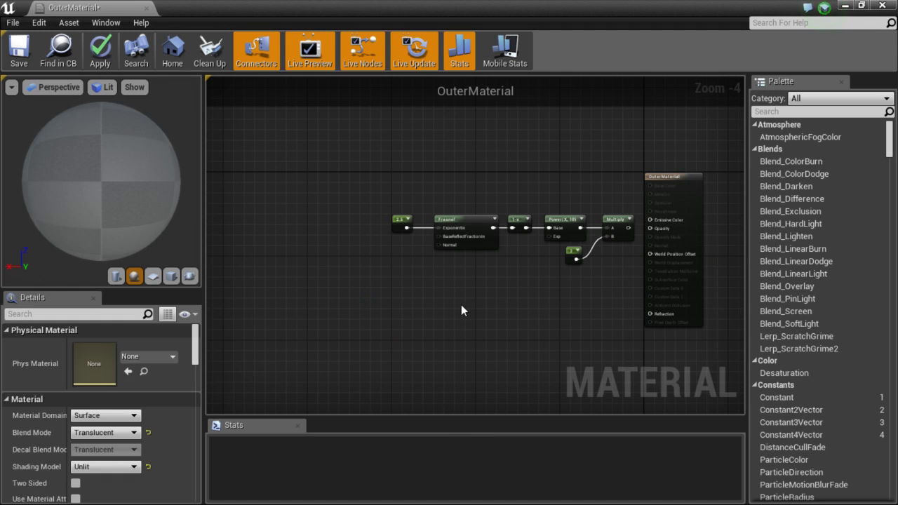
{"action": "scroll", "scroll_direction": "up", "scroll_amount": 3}
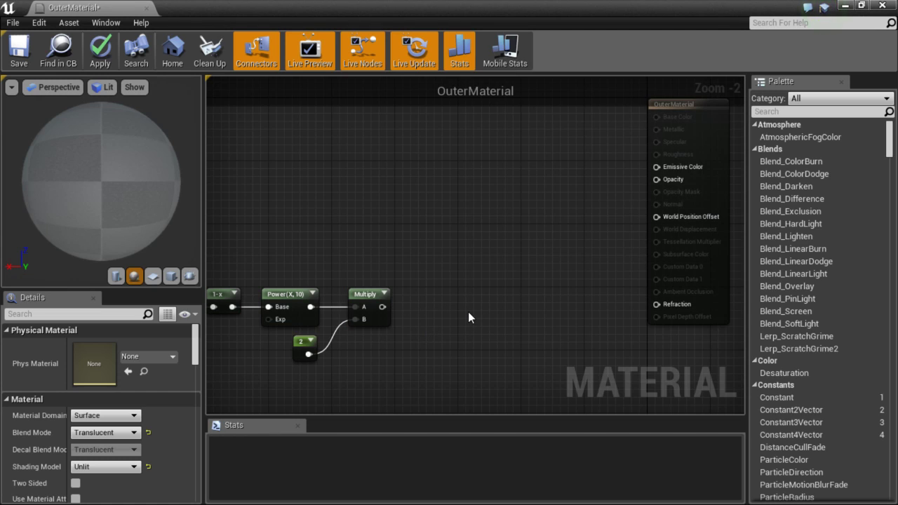
{"action": "mouse_move", "coordinate": [436, 313]}
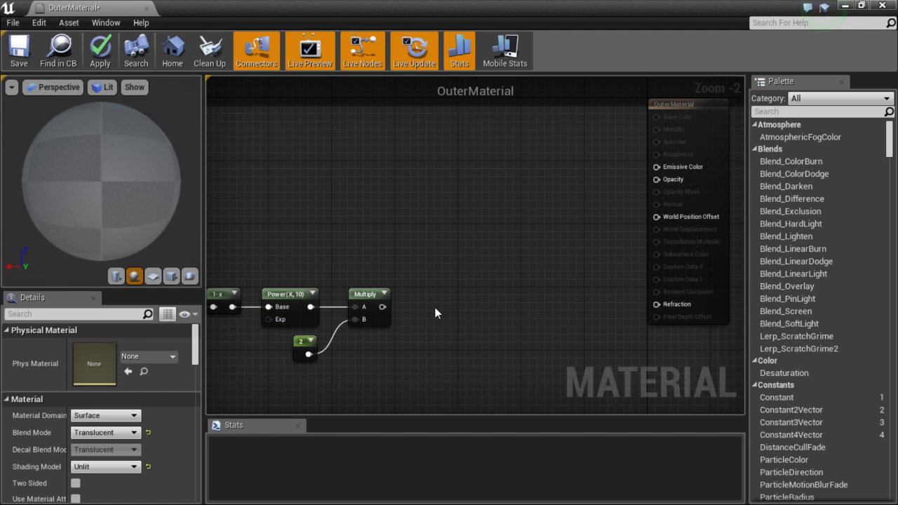
{"action": "left_click", "coordinate": [447, 271]}
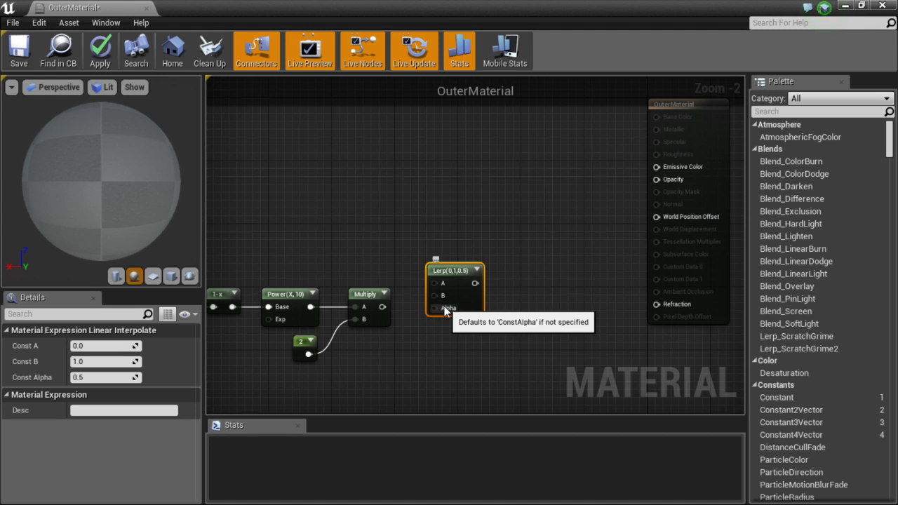
- Drive the Lerp alpha with Multiply, set A to 1, B to 0, and feed Refraction
{"action": "right_click", "coordinate": [446, 308]}
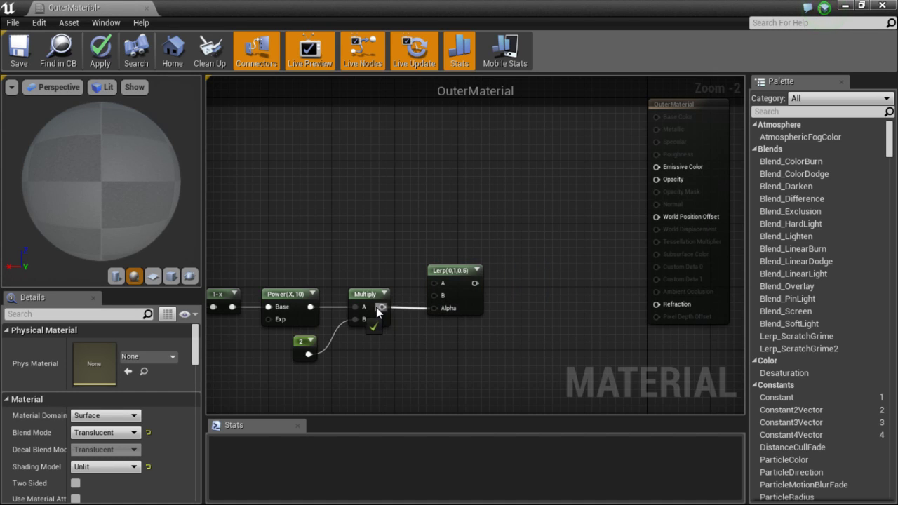
{"action": "left_click", "coordinate": [449, 270]}
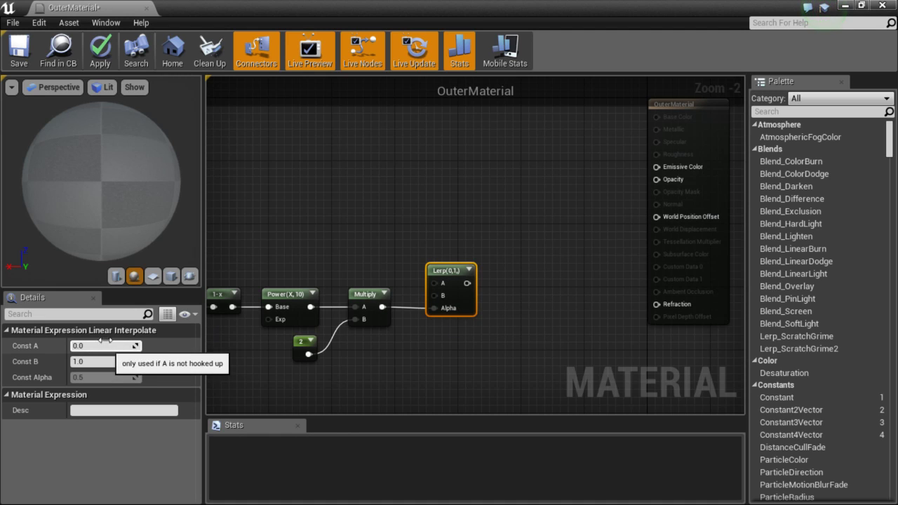
{"action": "type", "text": "1"}
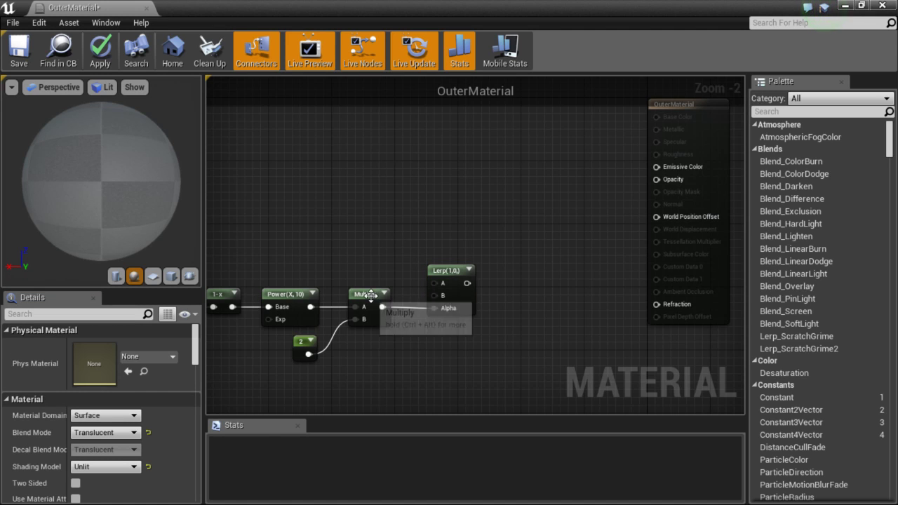
{"action": "left_click", "coordinate": [449, 270]}
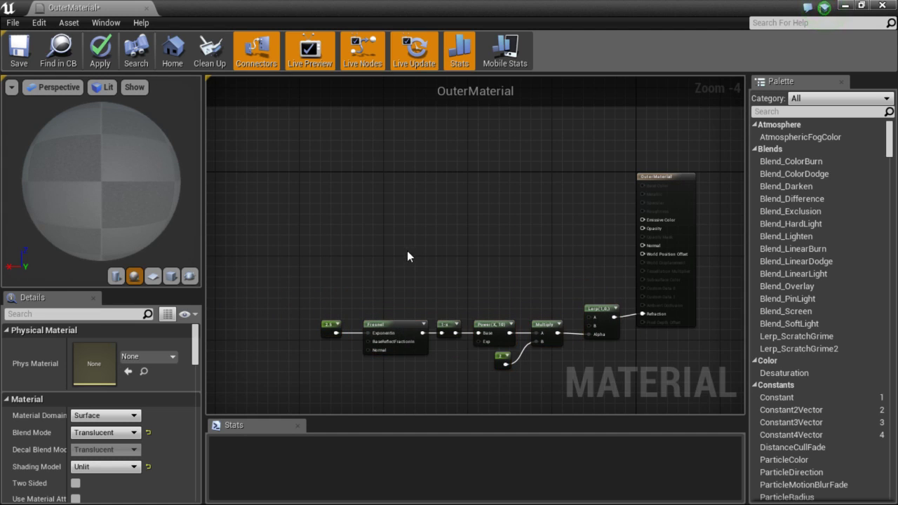
{"action": "left_click", "coordinate": [12, 87]}
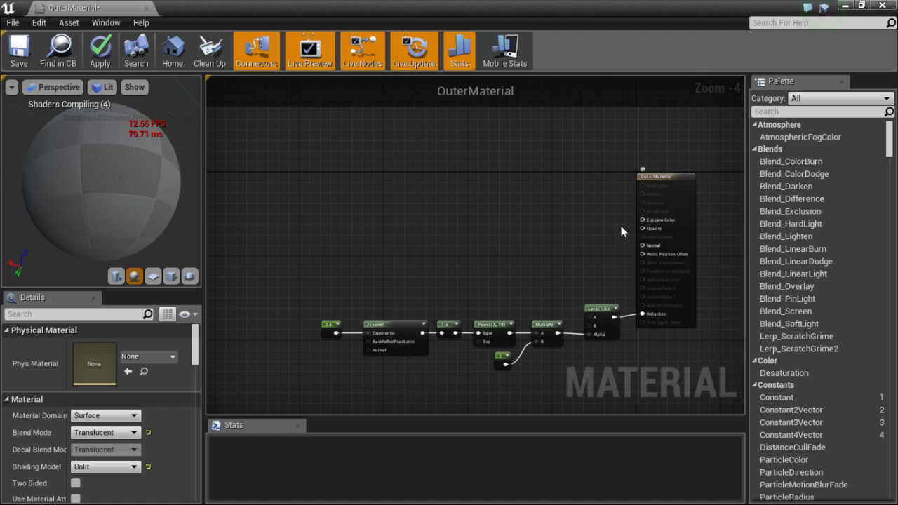
- Add a Constant node of 0 for OuterMaterial's Opacity
{"action": "left_click", "coordinate": [605, 232]}
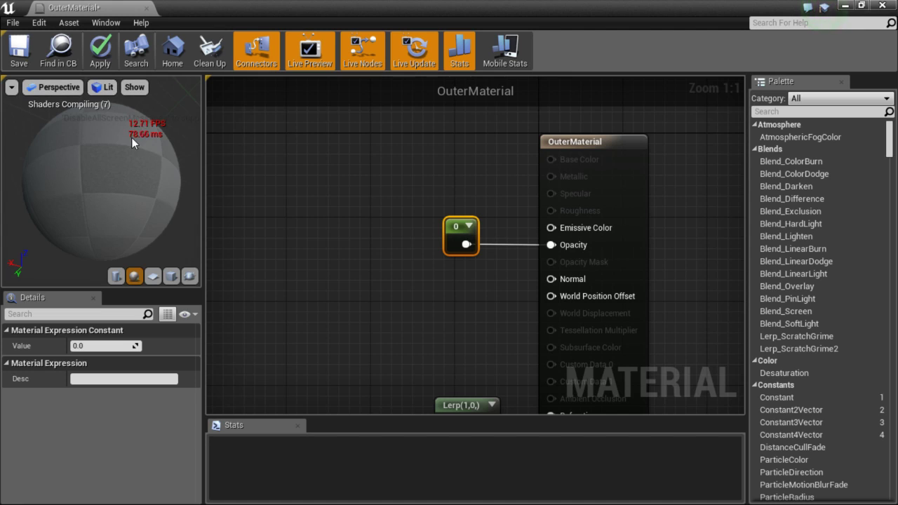
{"action": "mouse_move", "coordinate": [109, 142]}
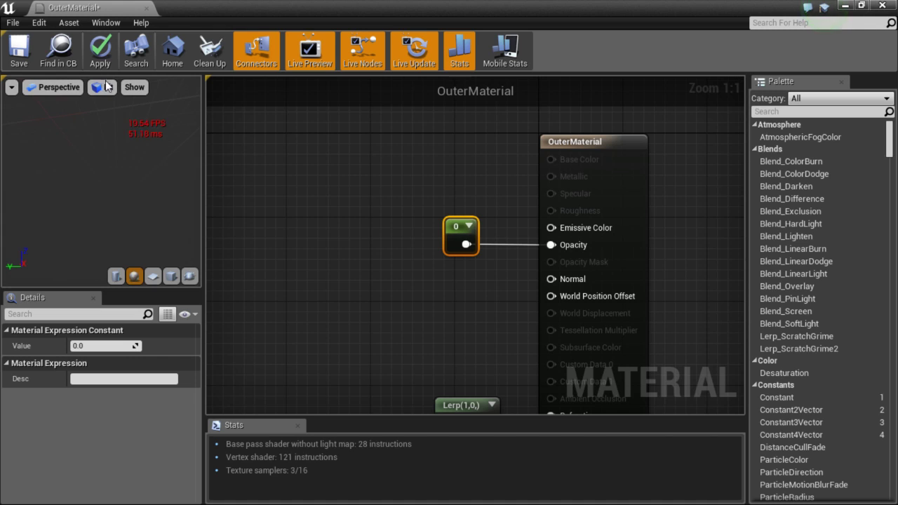
- Switch the preview view mode to Reflections and apply OuterMaterial's changes
{"action": "left_click", "coordinate": [107, 87]}
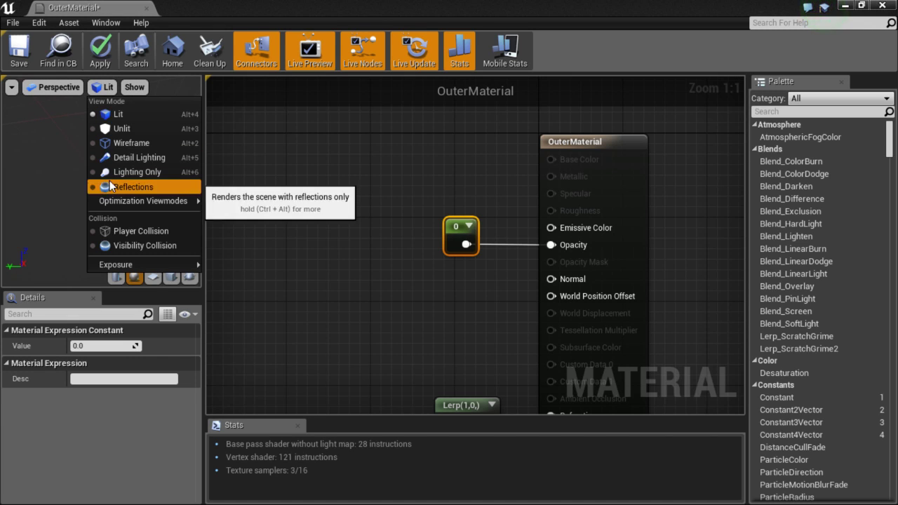
{"action": "left_click", "coordinate": [132, 187]}
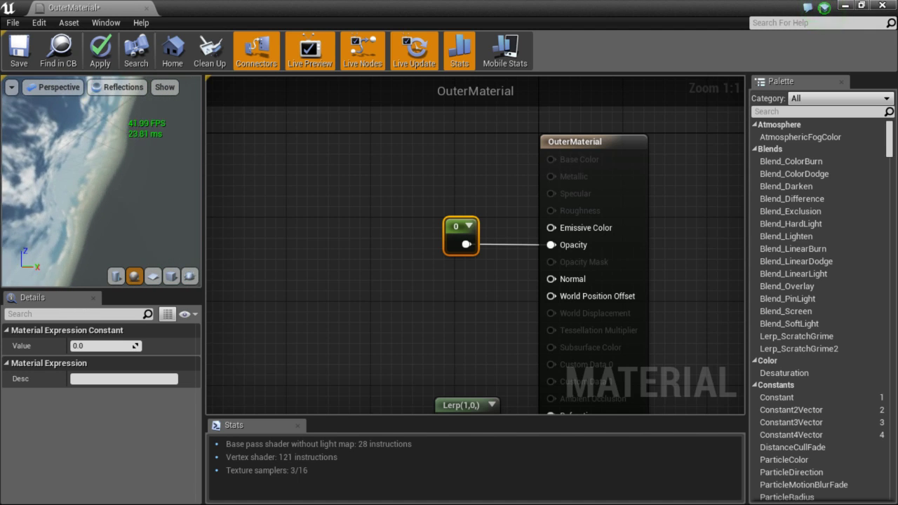
{"action": "mouse_move", "coordinate": [100, 50]}
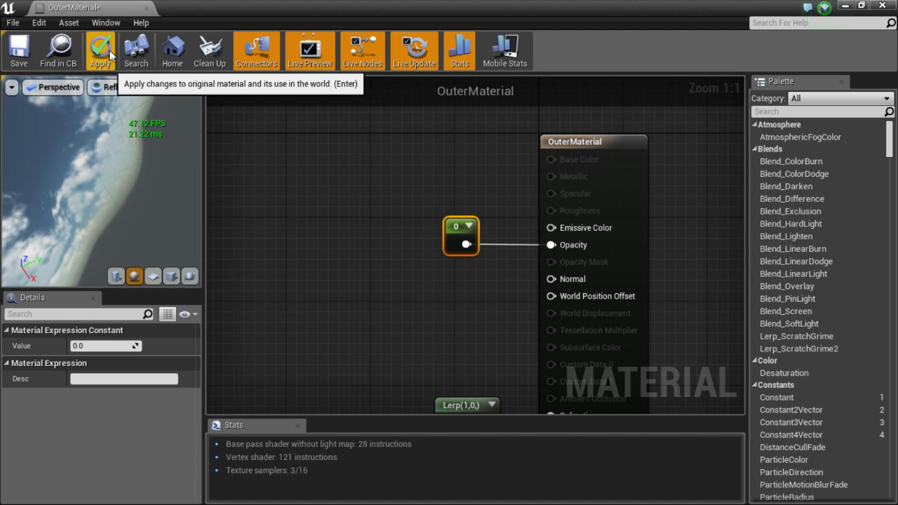
{"action": "left_click", "coordinate": [100, 50]}
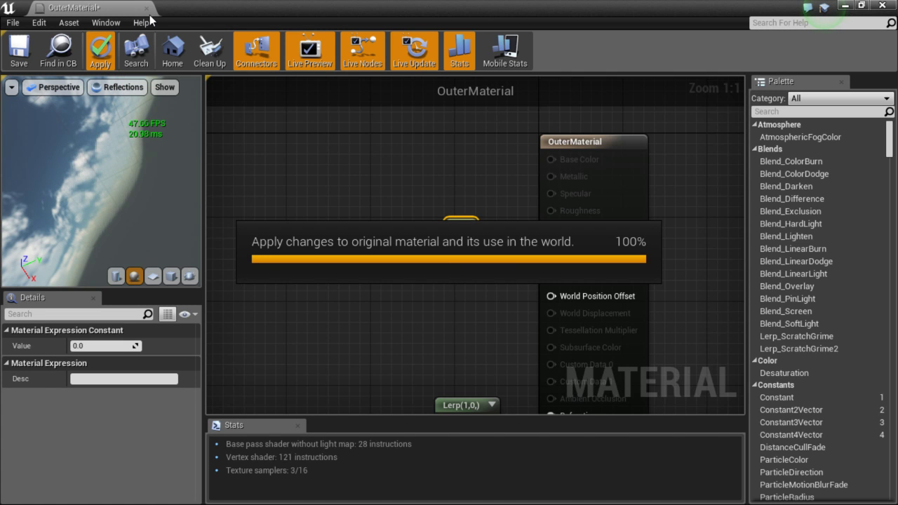
{"action": "mouse_move", "coordinate": [306, 77]}
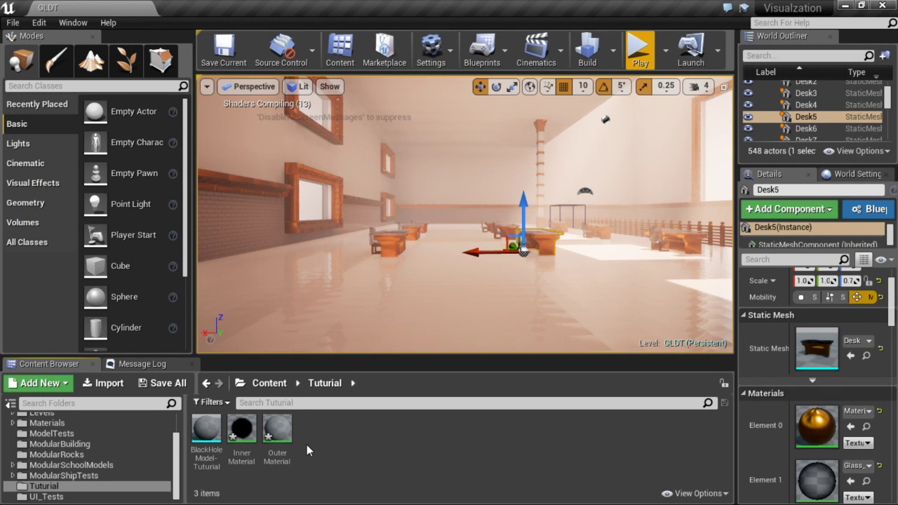
{"action": "mouse_move", "coordinate": [206, 429]}
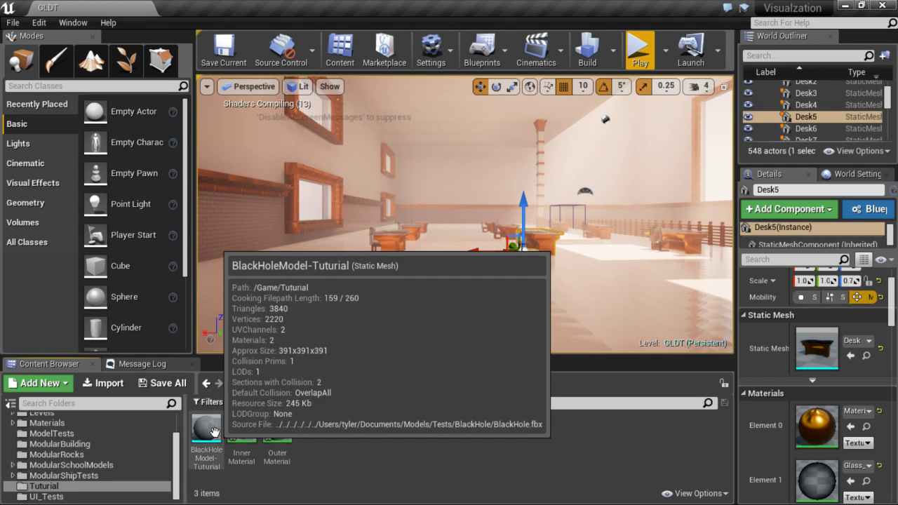
- Open the BlackHole mesh and assign OuterMaterial to Element 0 and InnerMaterial to Element 1
{"action": "double_click", "coordinate": [205, 428]}
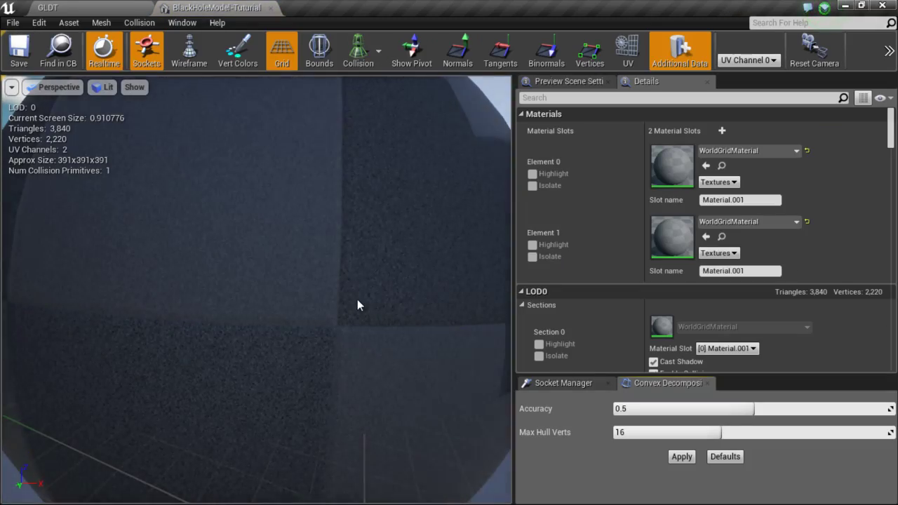
{"action": "scroll", "scroll_direction": "down", "scroll_amount": 3}
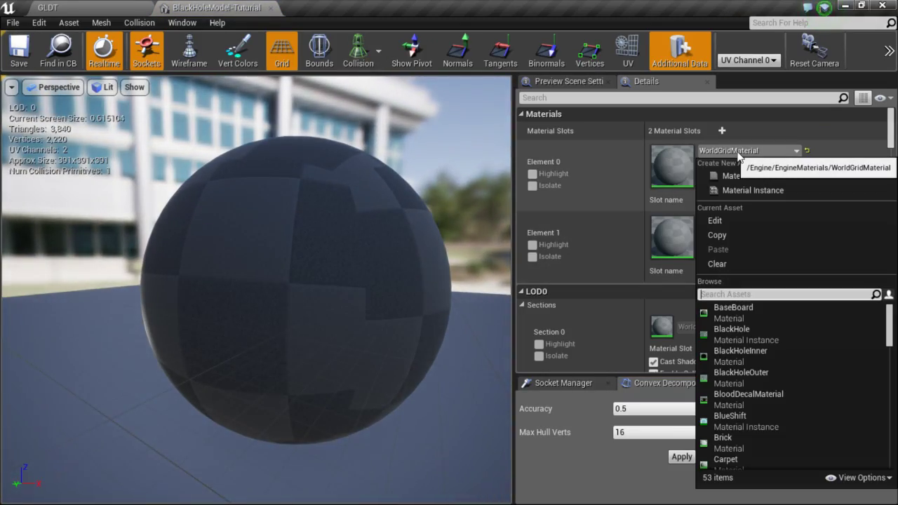
{"action": "type", "text": "out"}
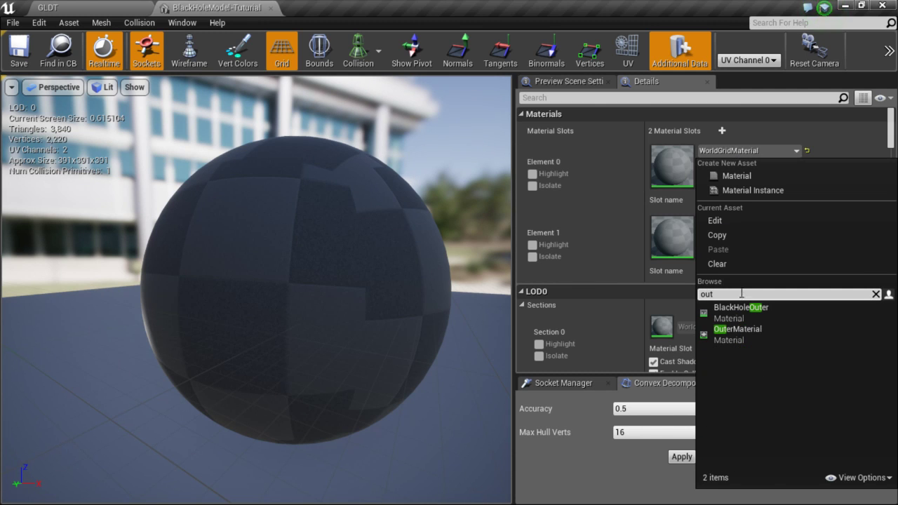
{"action": "left_click", "coordinate": [737, 329]}
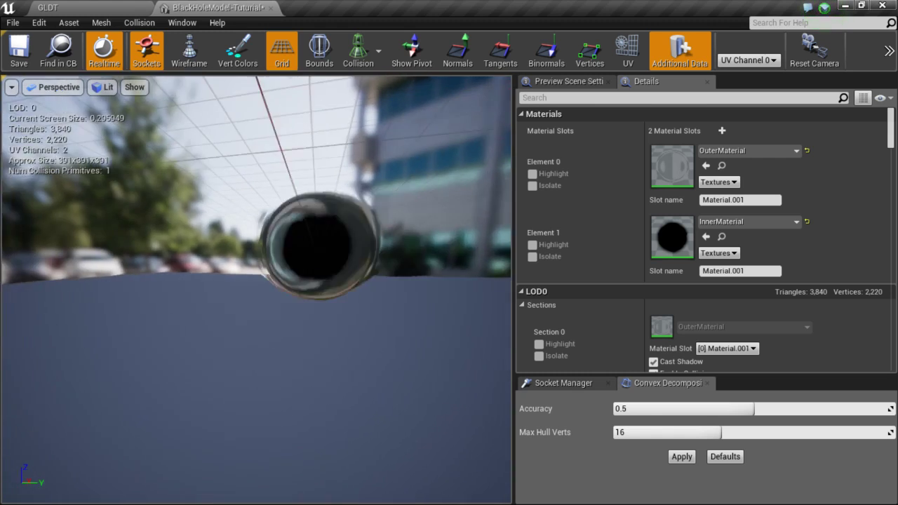
{"action": "scroll", "scroll_direction": "up", "scroll_amount": 3}
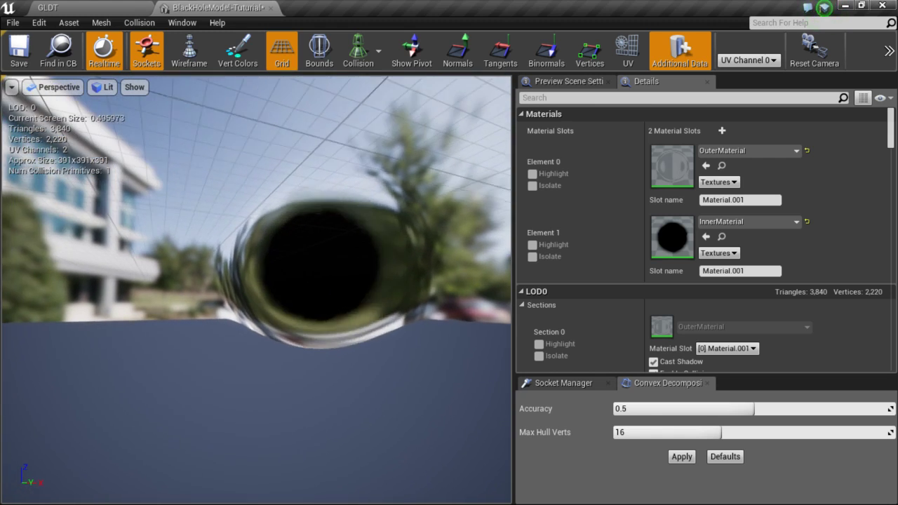